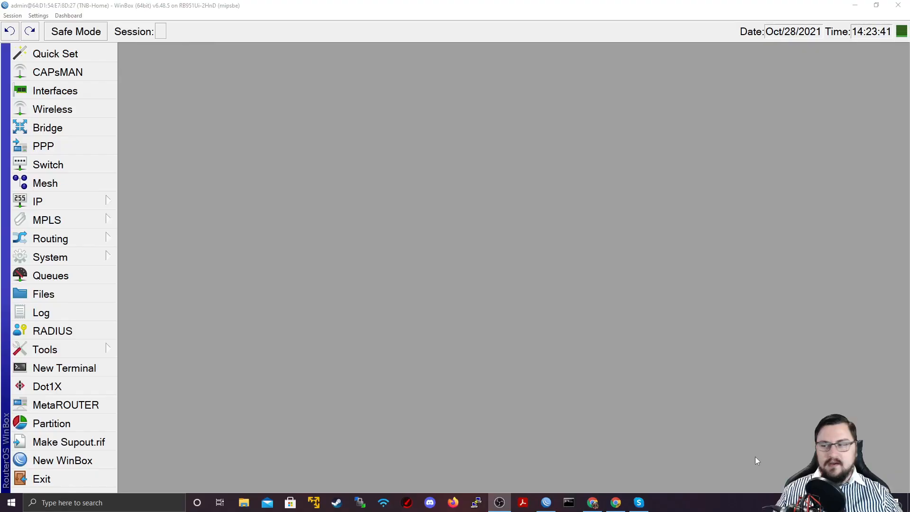
mouse_move(517, 318)
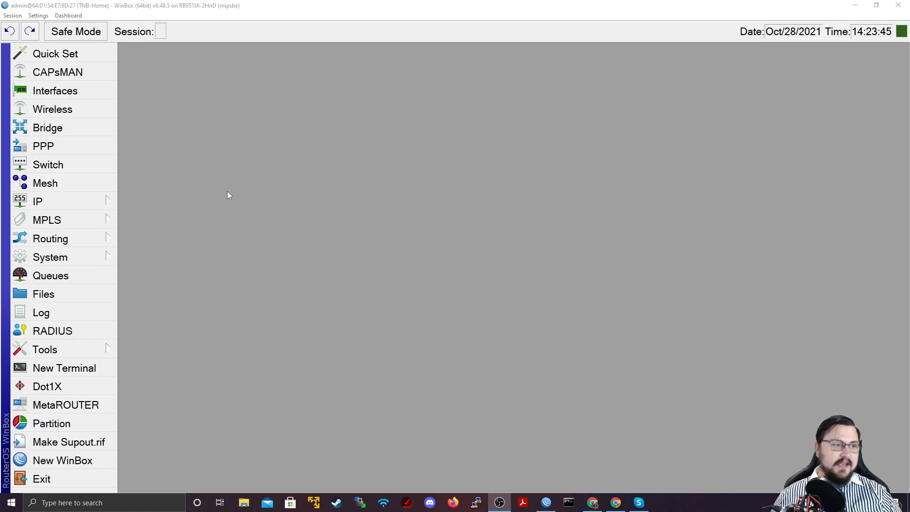
Open IP > Firewall and view its empty Address Lists section.
left_click(37, 201)
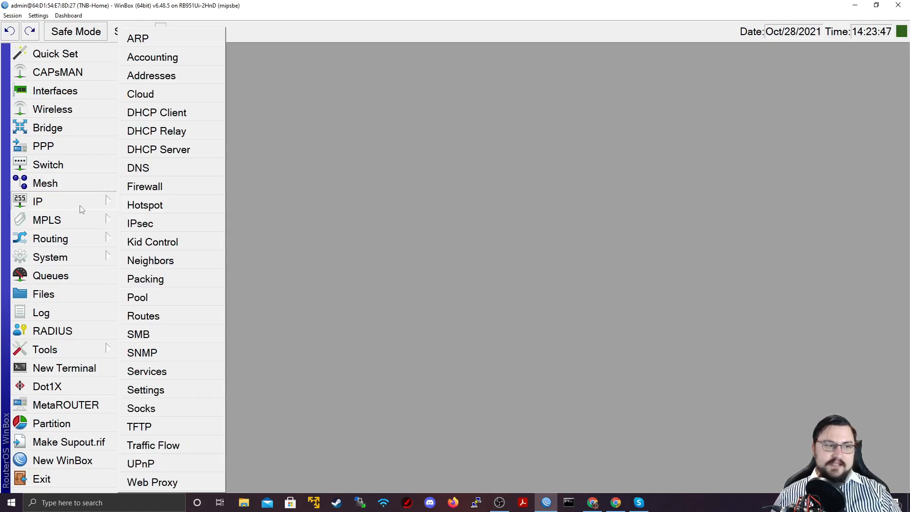
left_click(145, 186)
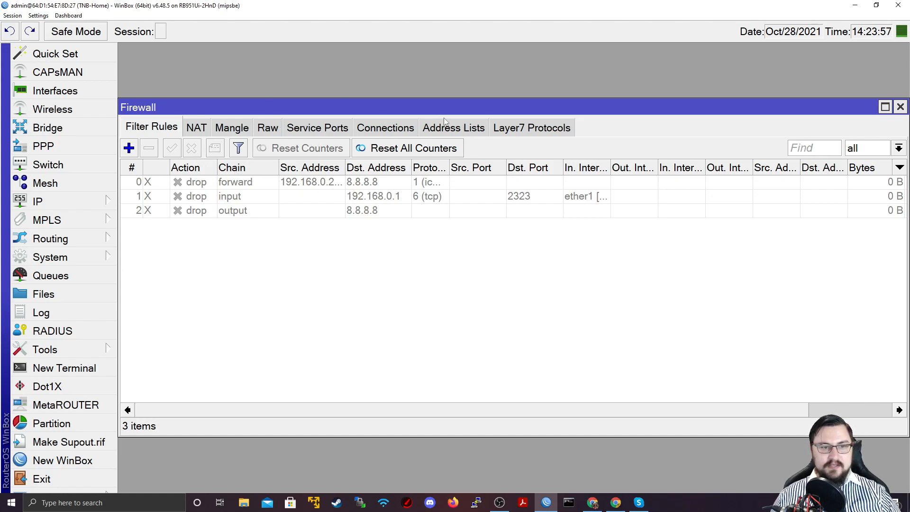
left_click(453, 128)
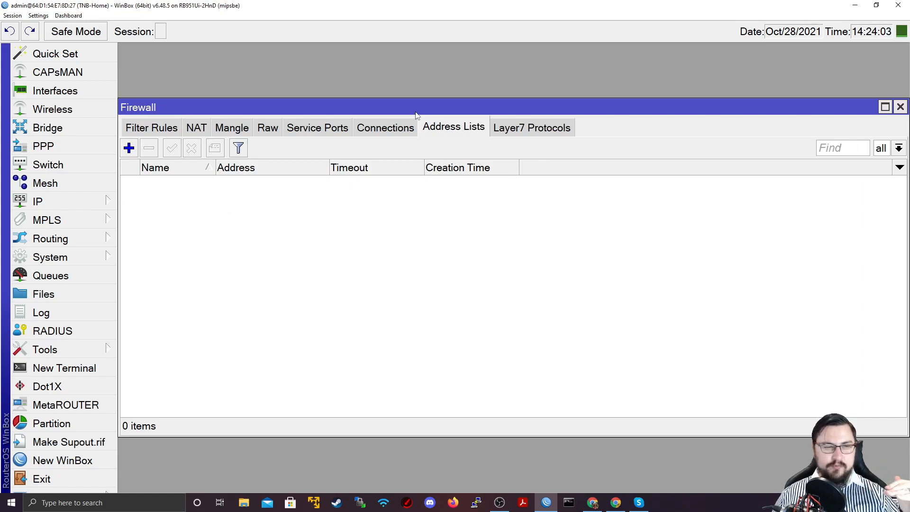
mouse_move(266, 168)
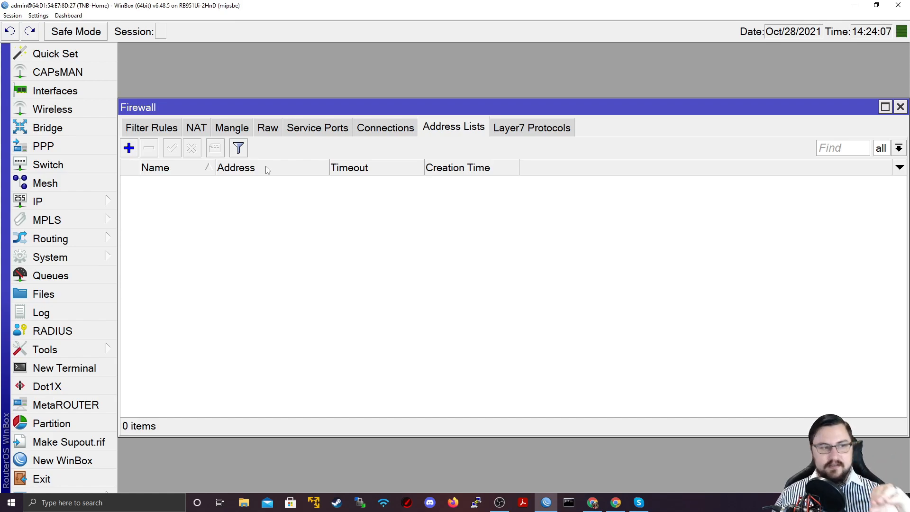
mouse_move(173, 166)
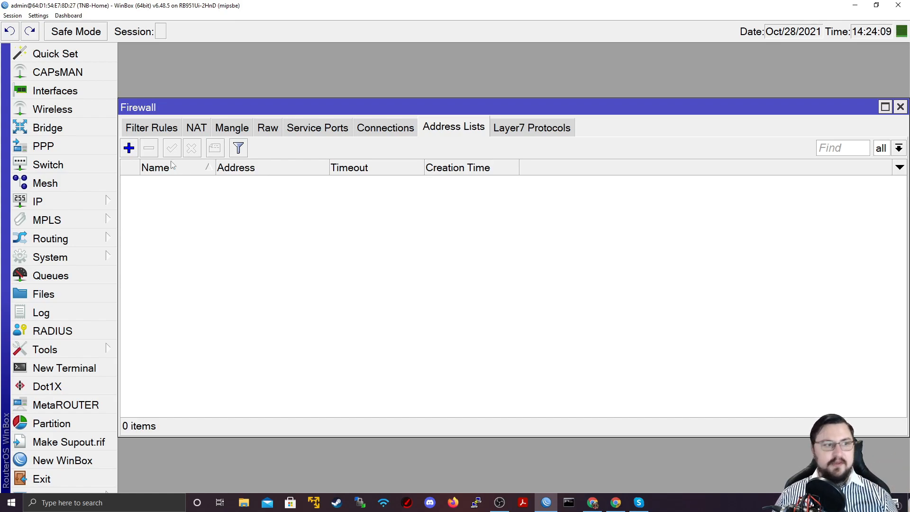
Add 8.8.8.8 to a new 'DNS Servers' address list.
left_click(129, 147)
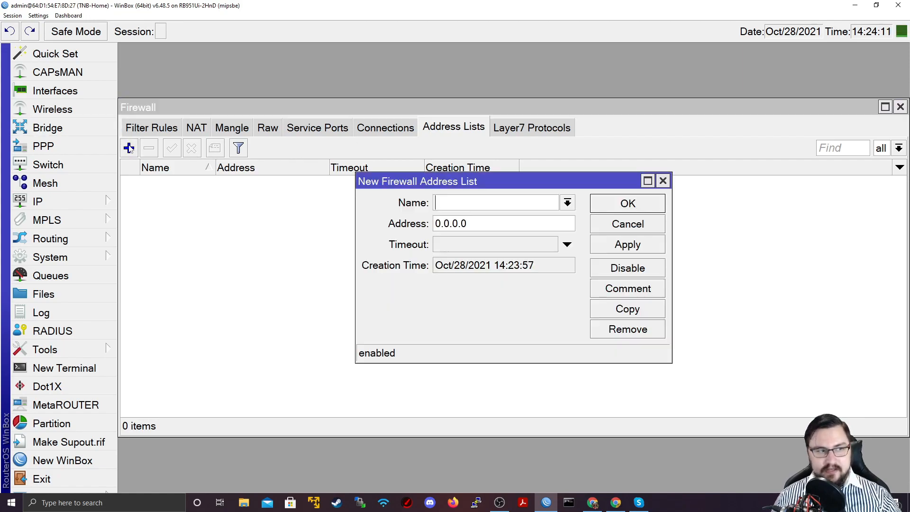
mouse_move(843, 225)
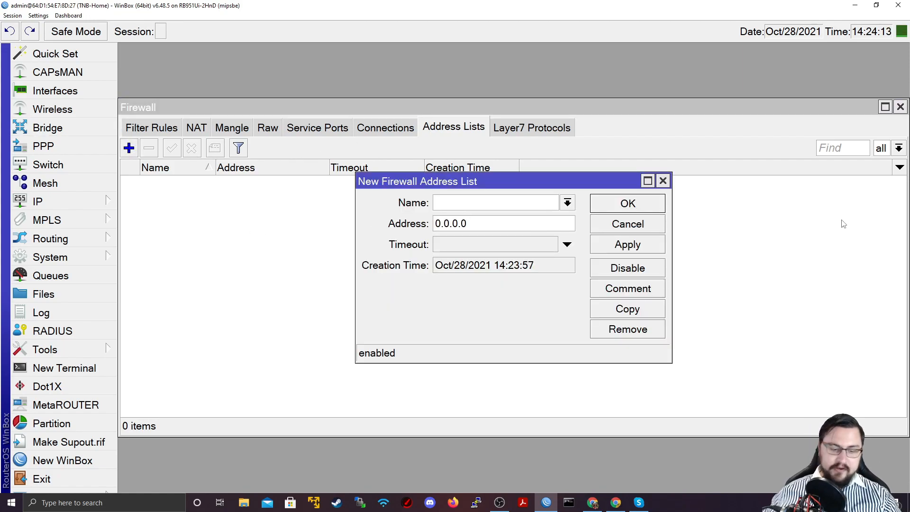
type("DNS Servers")
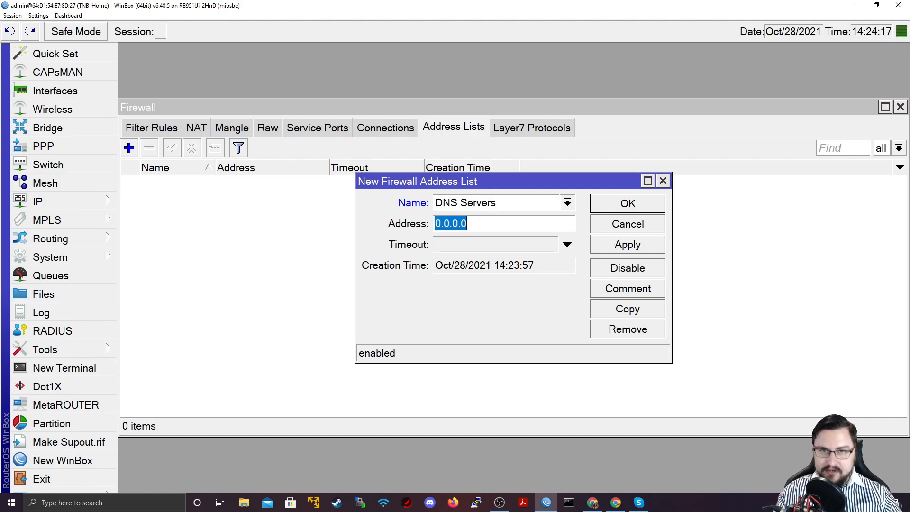
type("8.8.8.8")
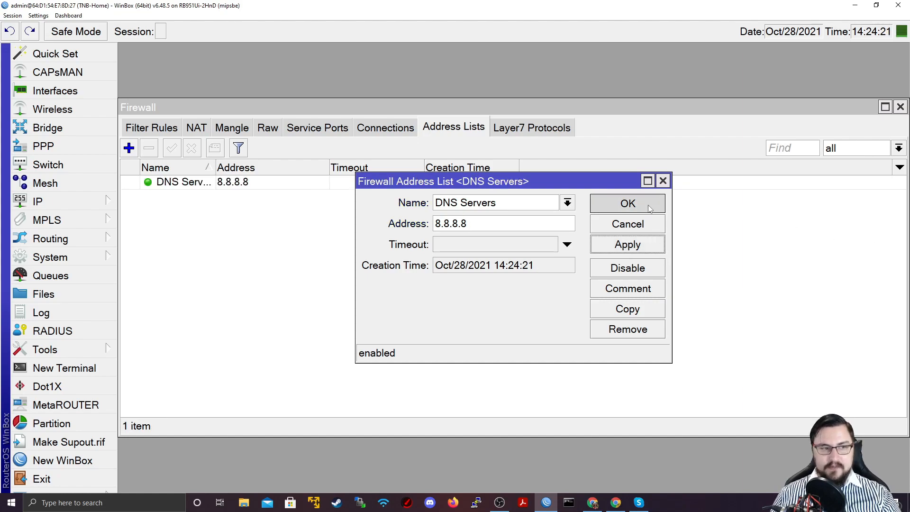
left_click(626, 204)
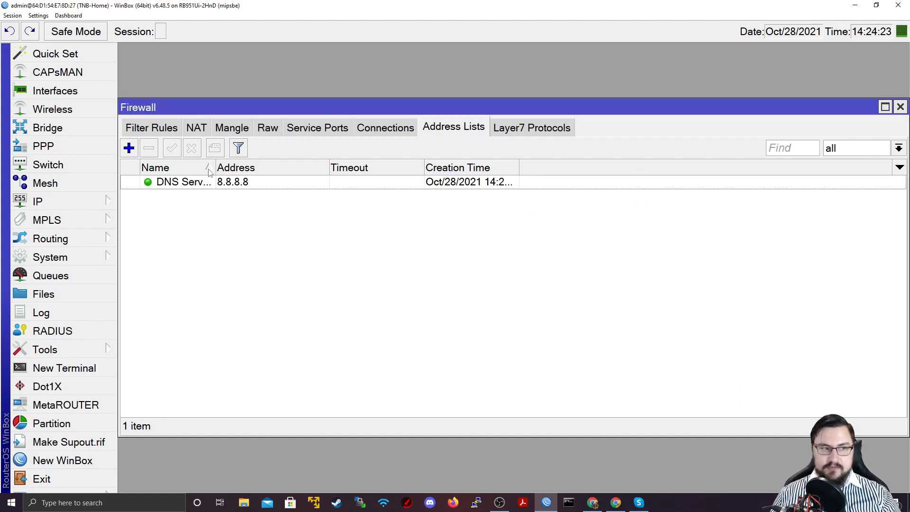
left_click_drag(210, 167, 260, 168)
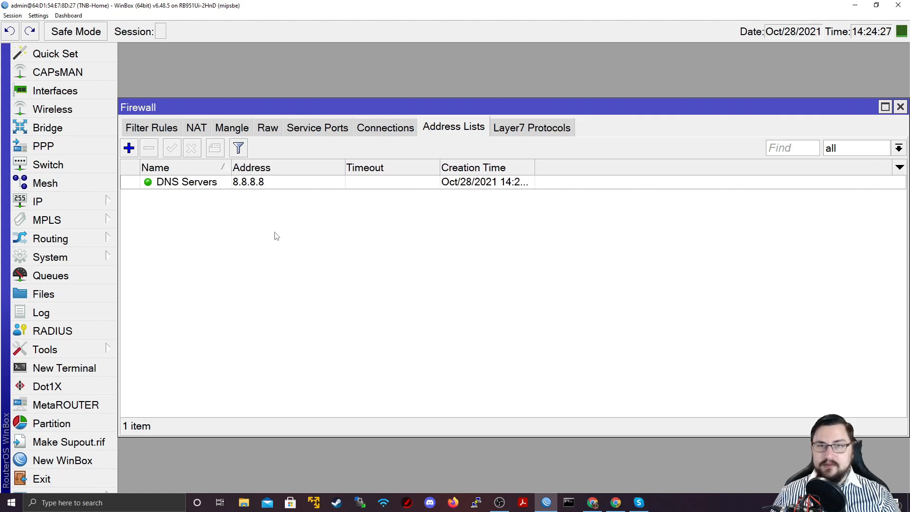
Add 1.1.1.1 to the same 'DNS Servers' address list.
left_click(128, 147)
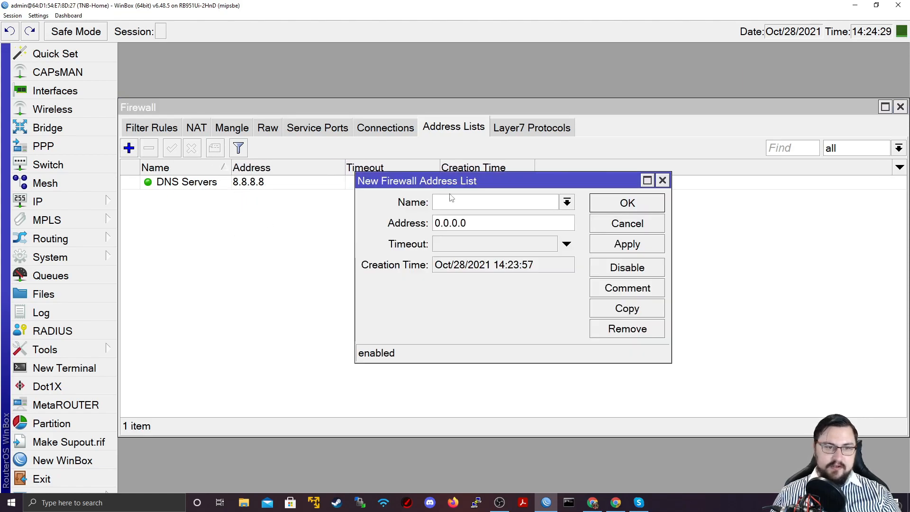
left_click(566, 202)
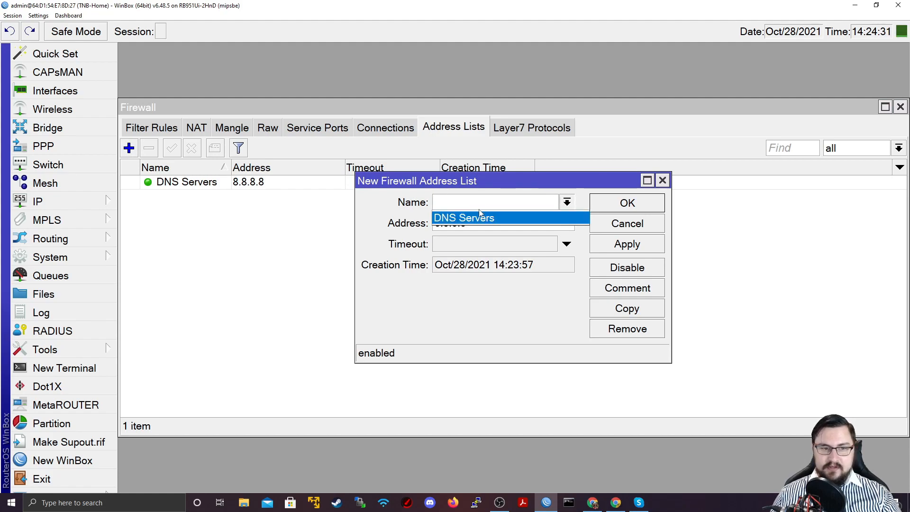
left_click(463, 218)
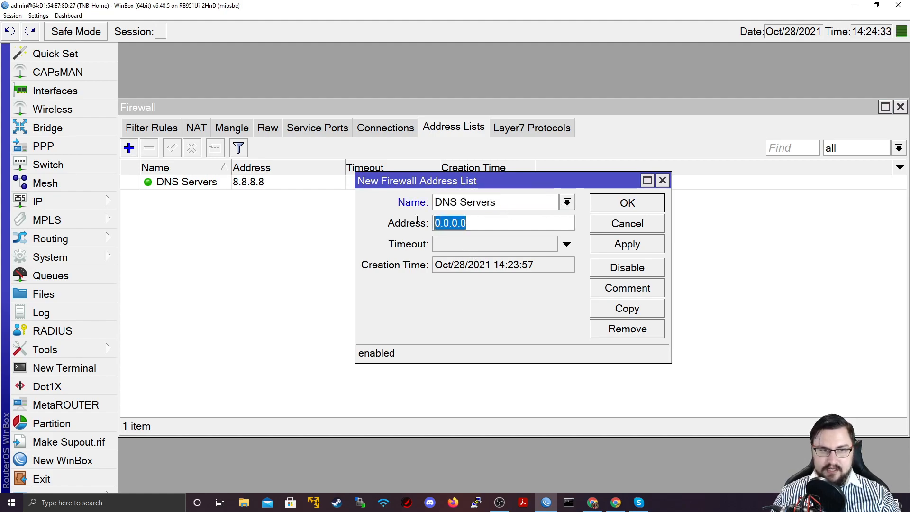
type("1.1.1.")
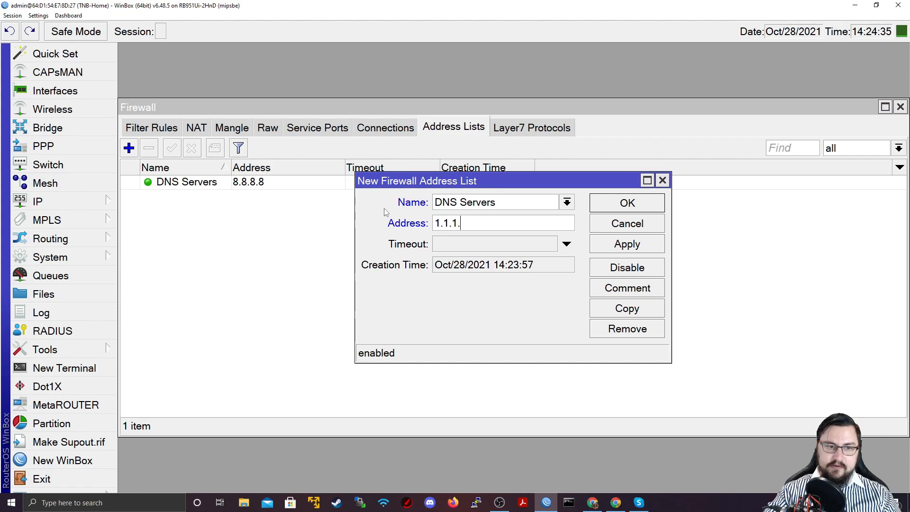
type("1")
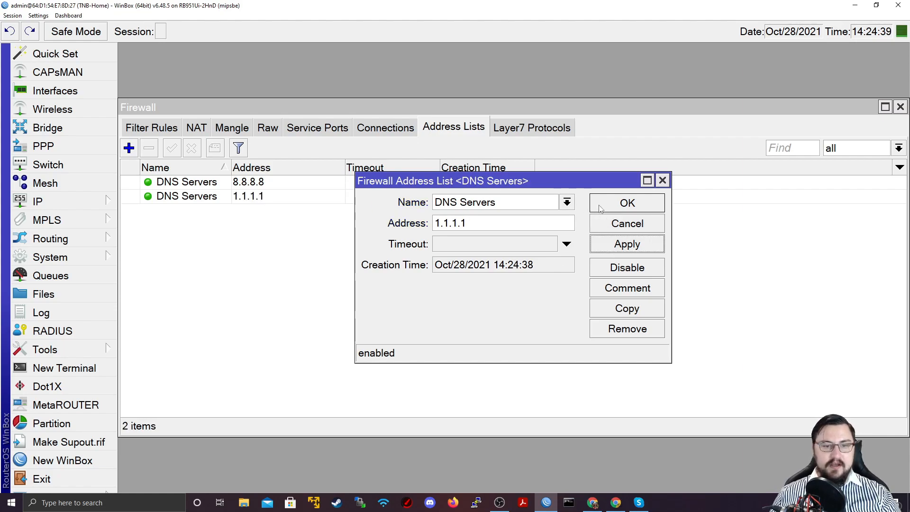
left_click(626, 203)
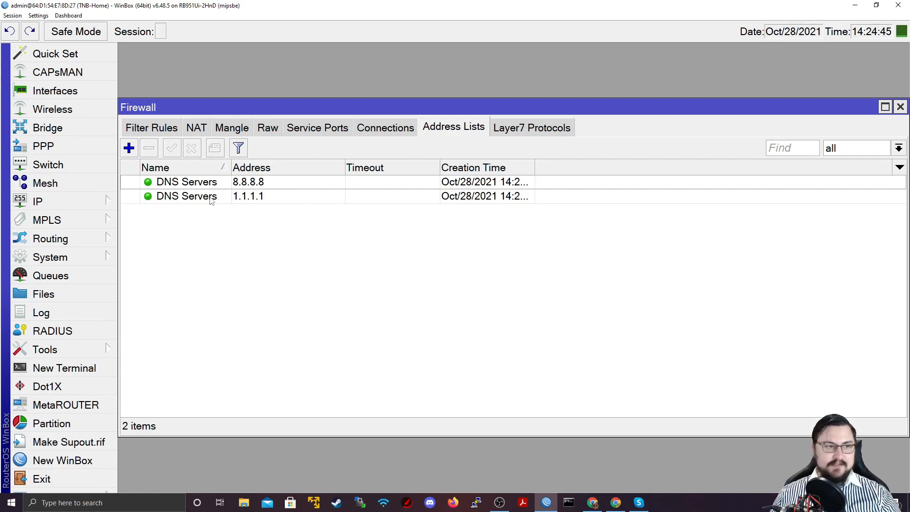
mouse_move(258, 163)
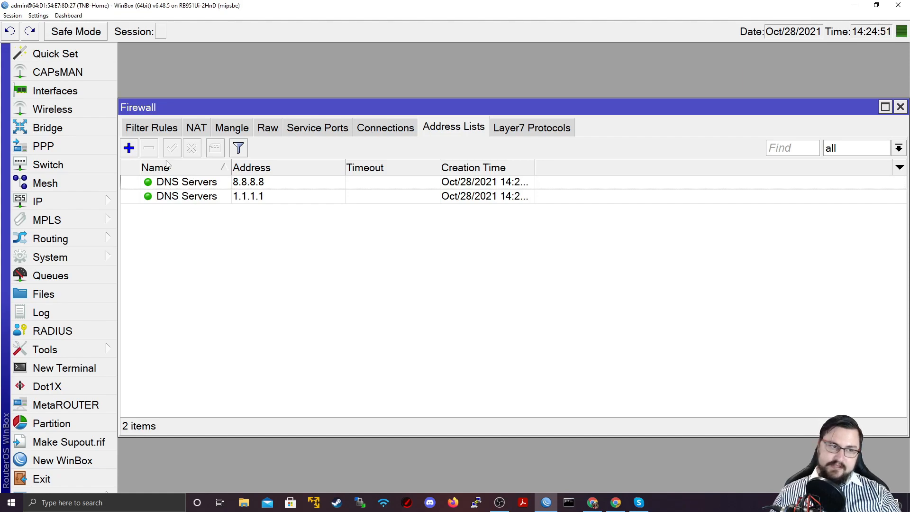
Enable the forward drop rule and change its destination from 8.8.8.8 to the DNS Servers list.
left_click(150, 127)
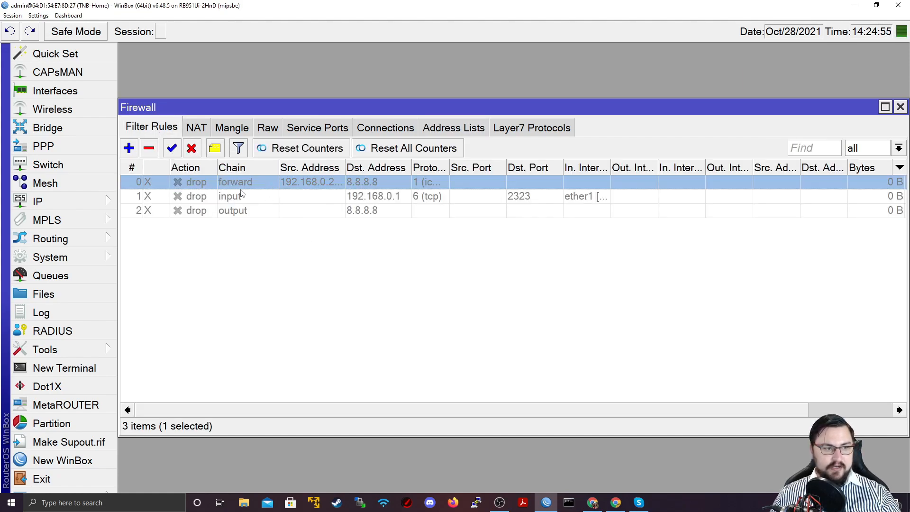
left_click(232, 196)
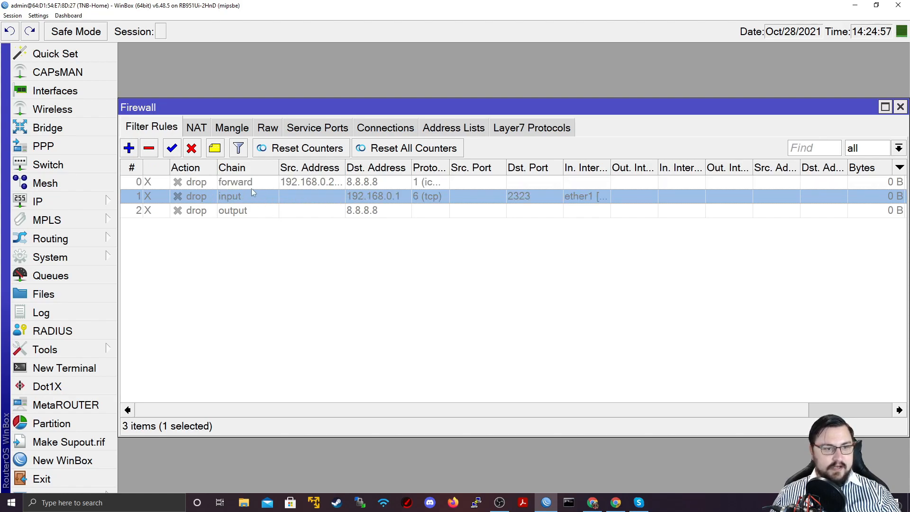
double_click(235, 182)
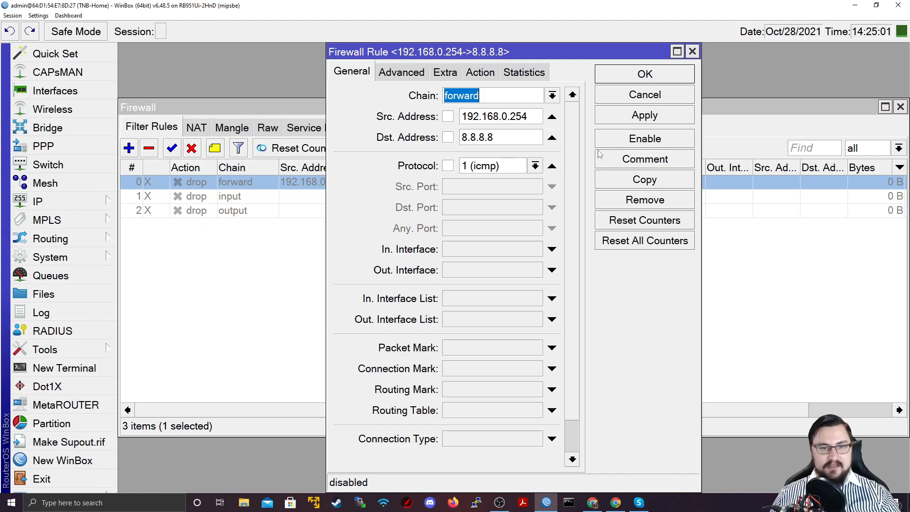
left_click(643, 138)
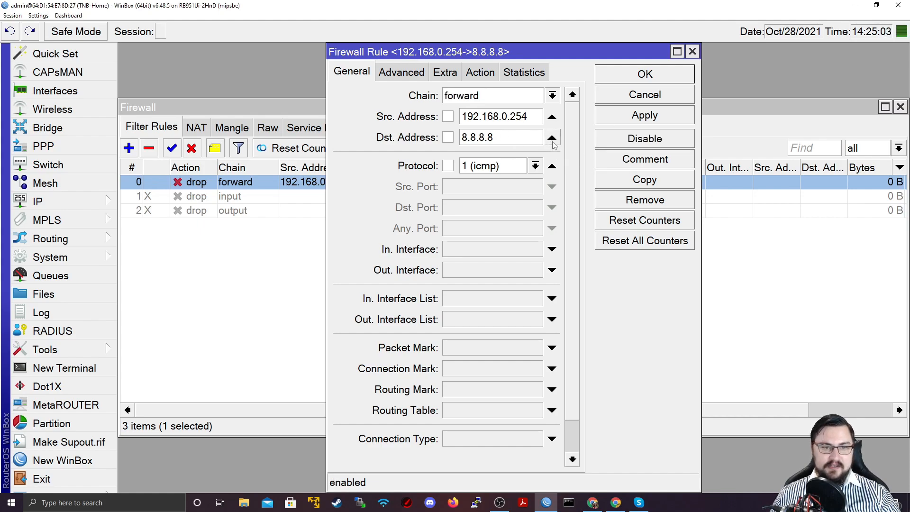
triple_click(491, 137)
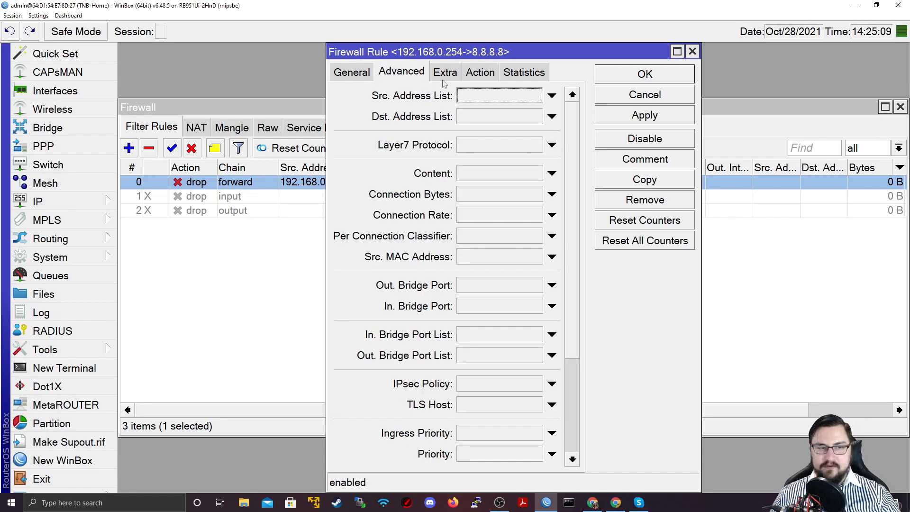
left_click(550, 117)
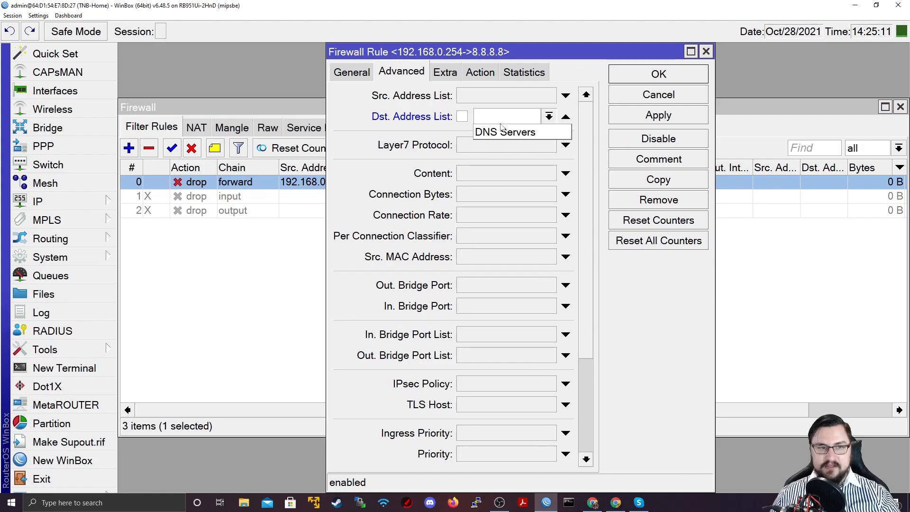
left_click(504, 131)
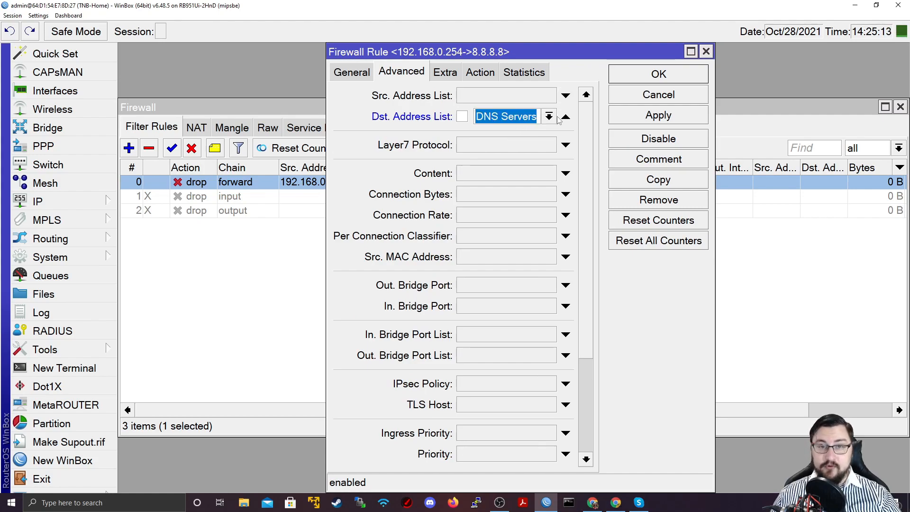
left_click(657, 115)
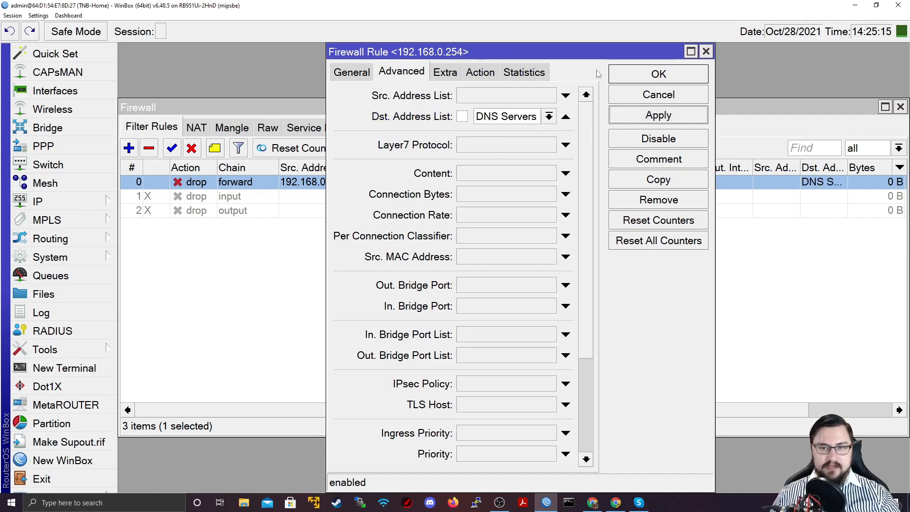
left_click(351, 71)
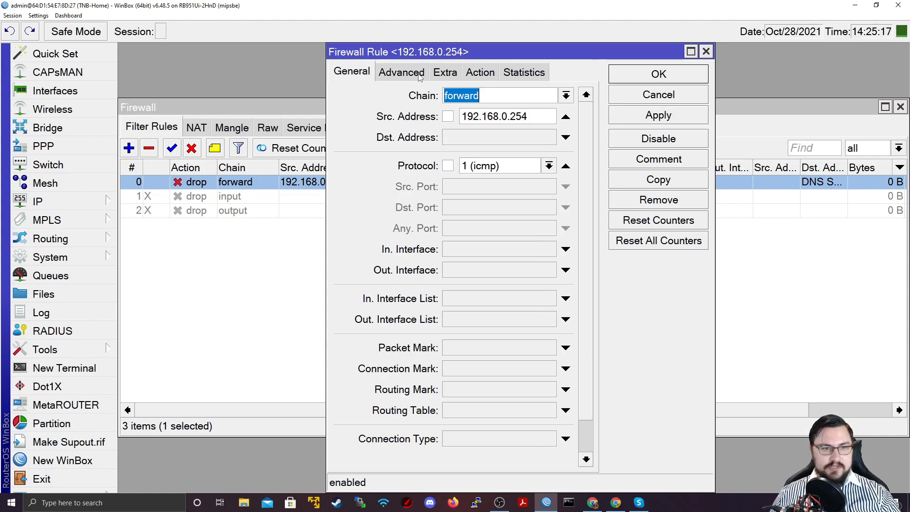
mouse_move(609, 88)
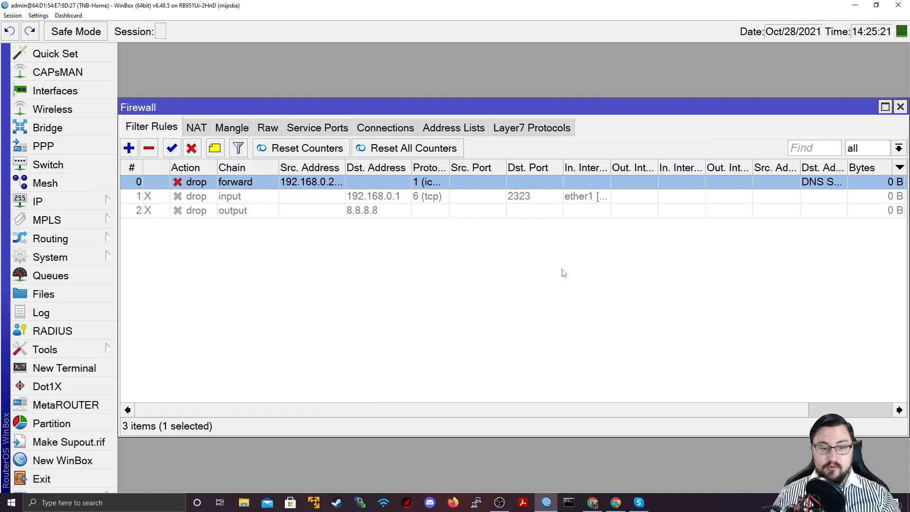
mouse_move(574, 483)
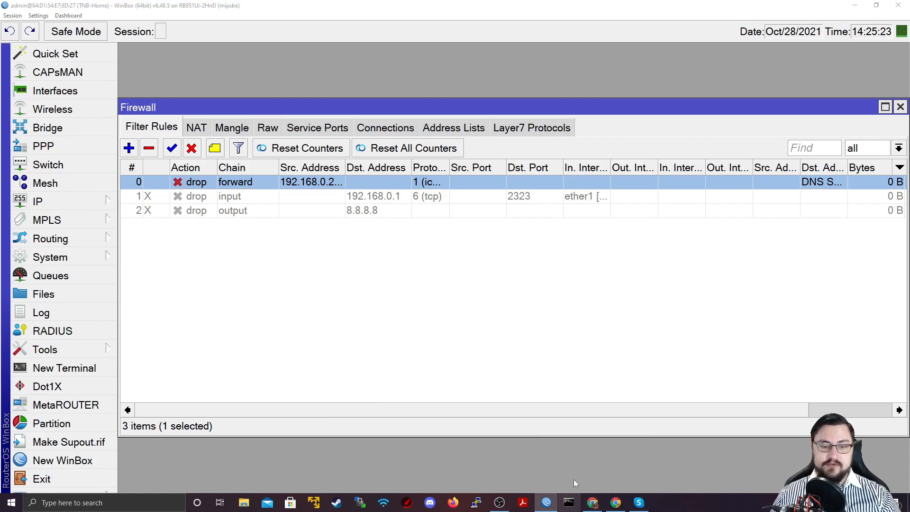
Ping 8.8.8.8 from Command Prompt until it times out, then stop it with Ctrl+C.
left_click(568, 503)
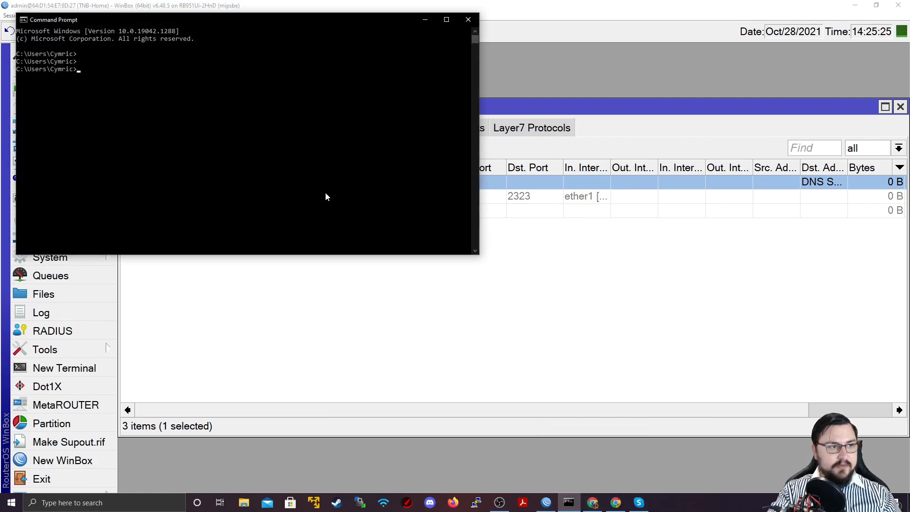
type("ping 8.8.8.")
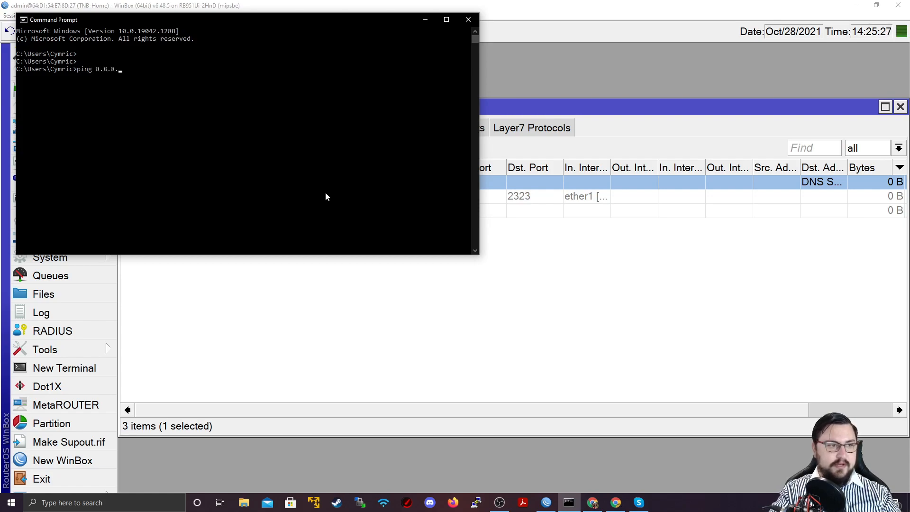
key("Return")
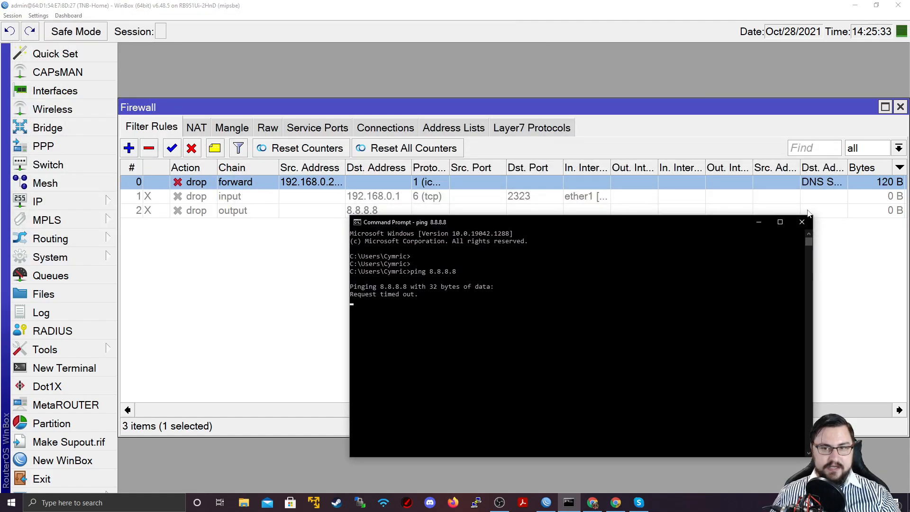
key("ctrl+c")
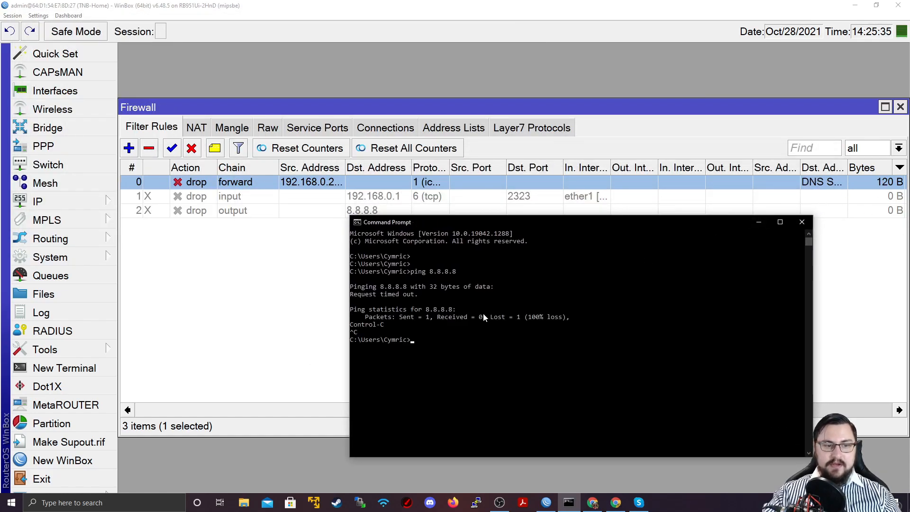
type("ping 8.8.")
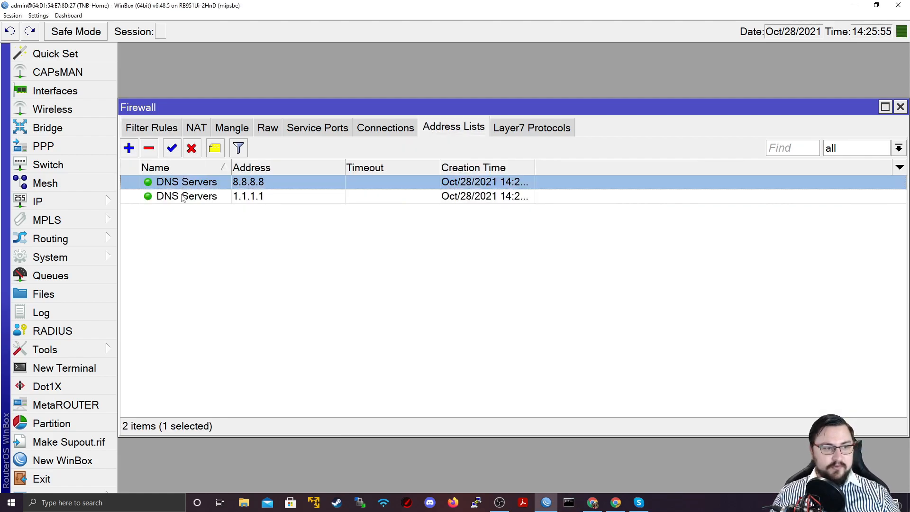
Delete the DNS Servers address entries and show the empty Mangle rule list.
left_click(148, 148)
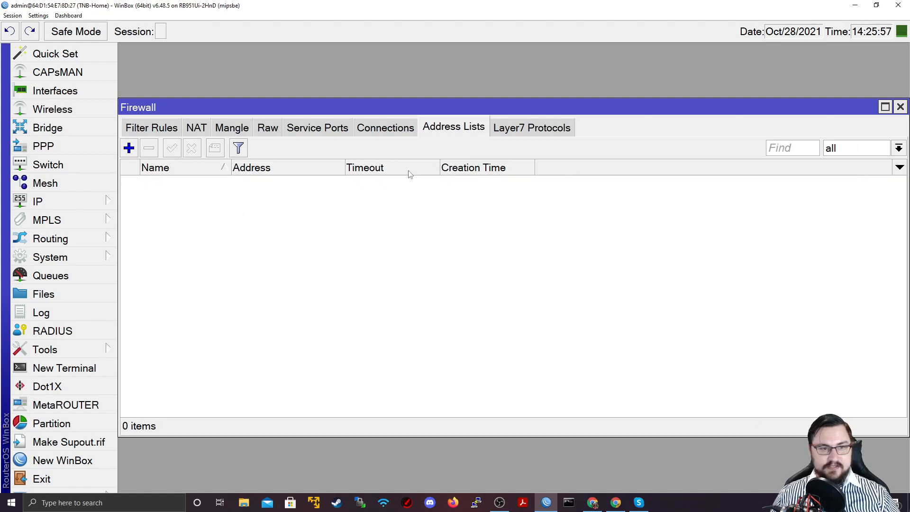
left_click(232, 127)
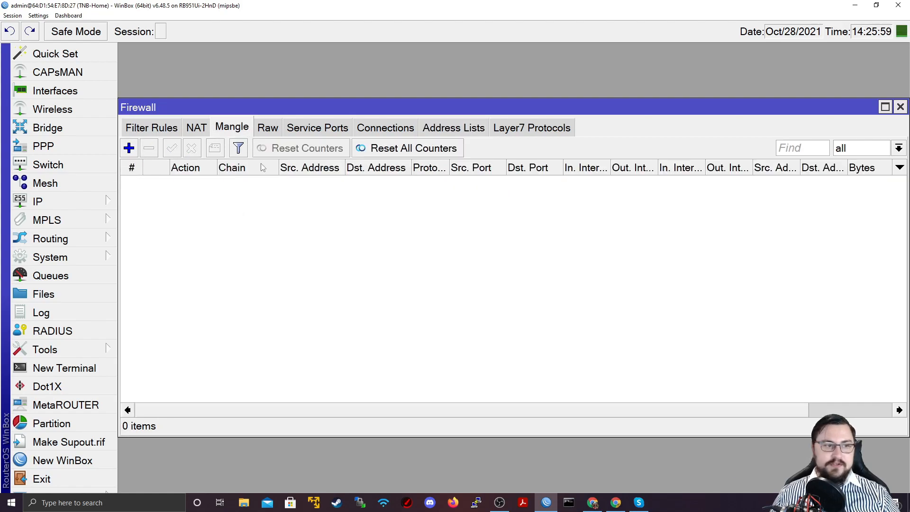
mouse_move(253, 159)
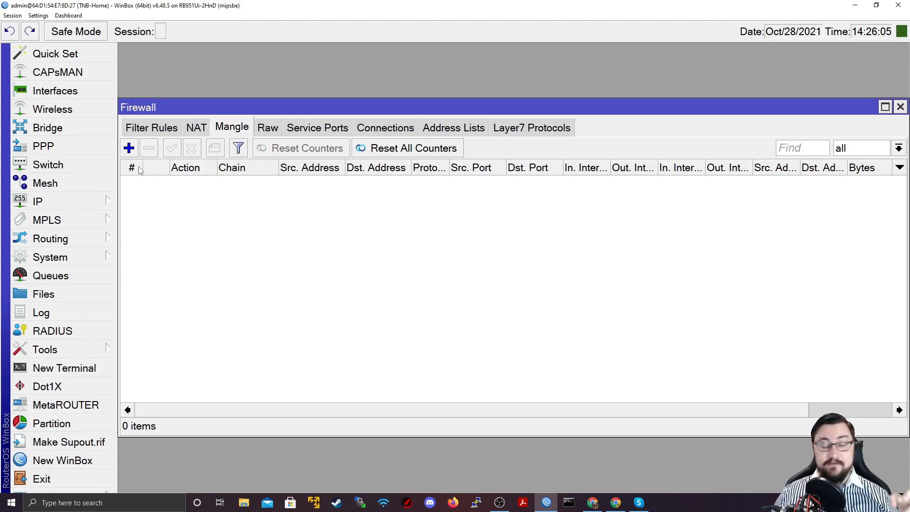
mouse_move(137, 168)
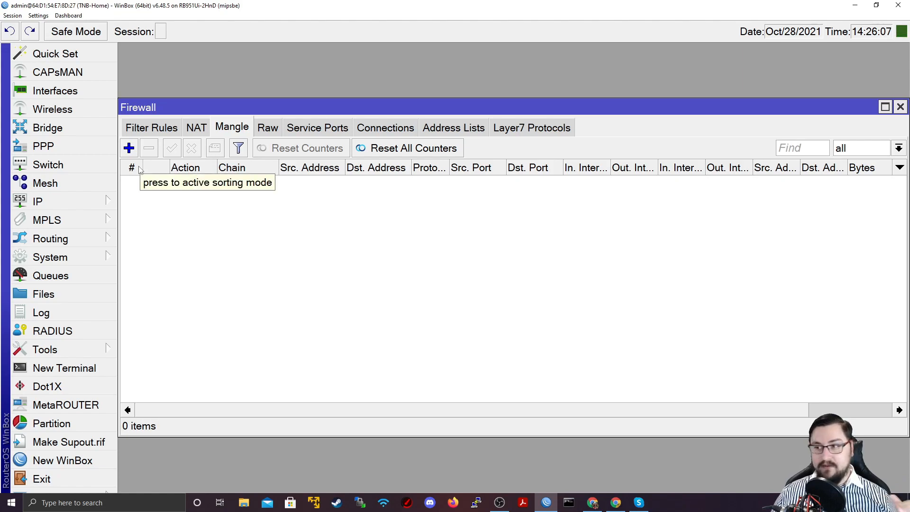
mouse_move(252, 129)
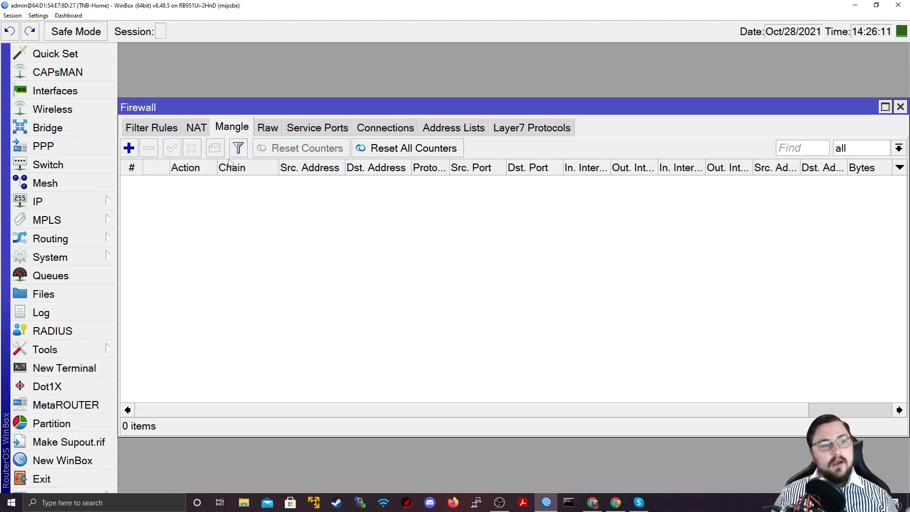
mouse_move(172, 147)
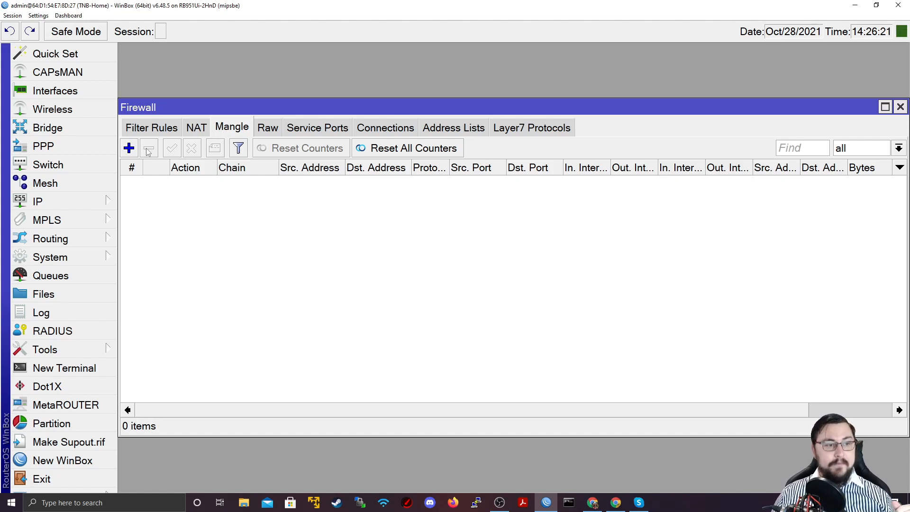
mouse_move(138, 155)
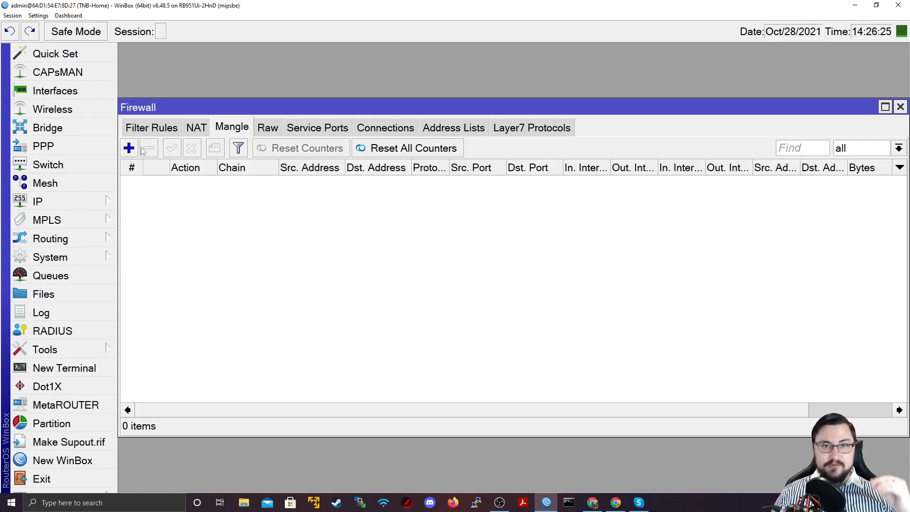
mouse_move(148, 148)
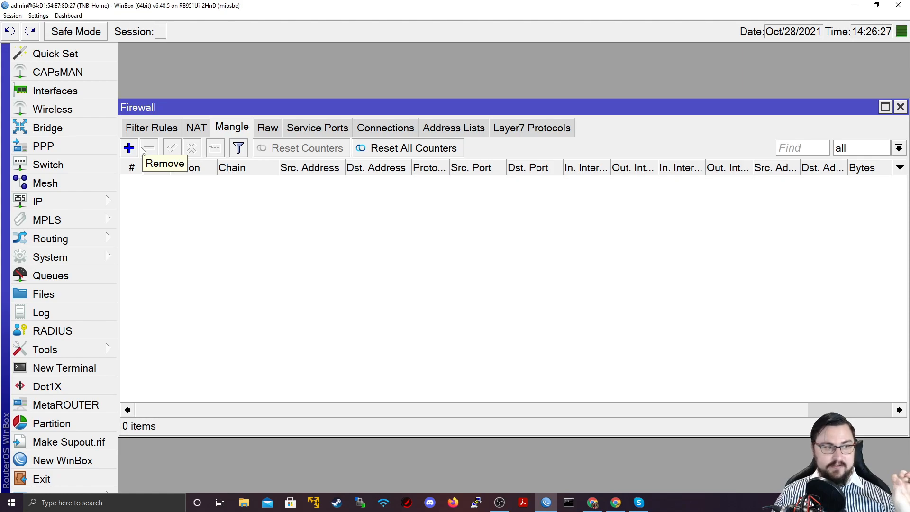
Add a prerouting mangle rule for 8.8.8.8 with action add dst to address list 'DNS Servers'.
left_click(128, 148)
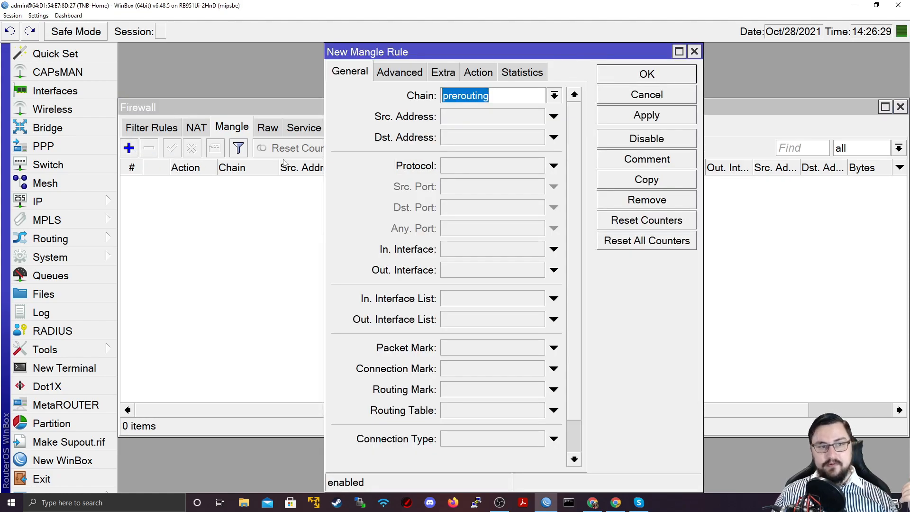
left_click(551, 95)
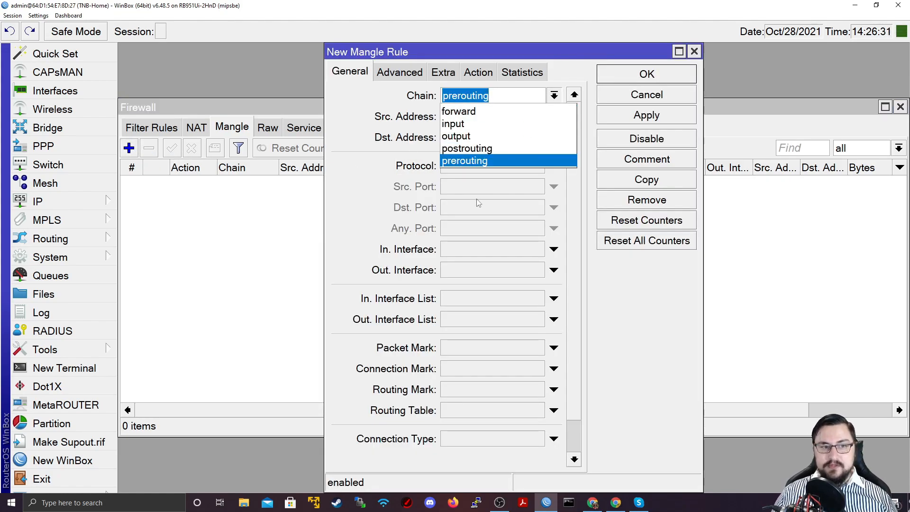
mouse_move(459, 111)
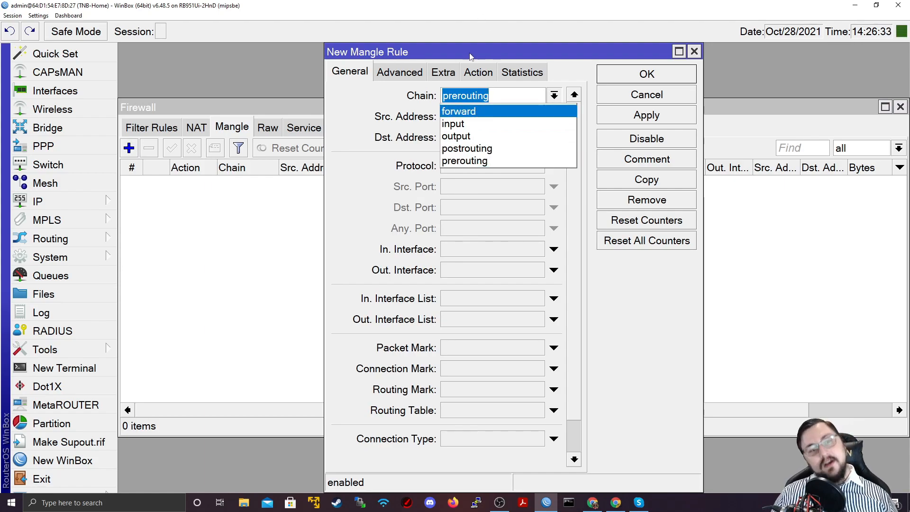
mouse_move(470, 56)
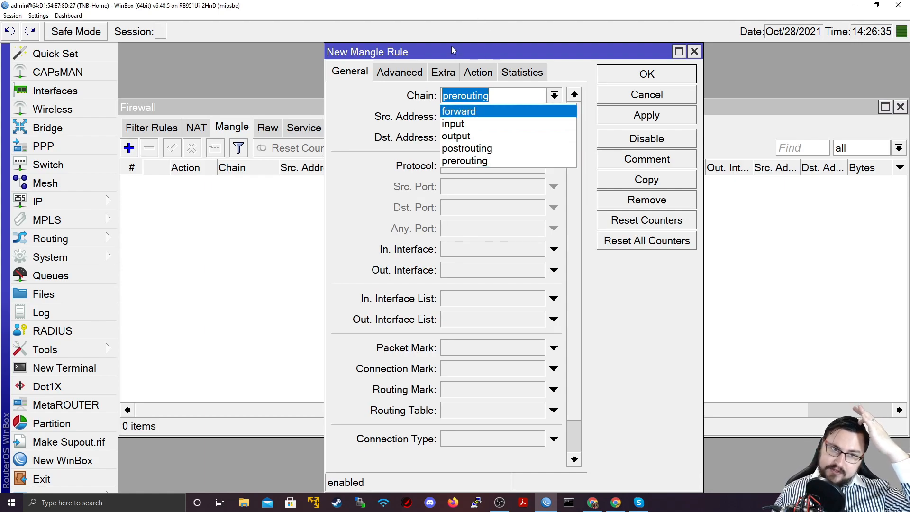
left_click(465, 160)
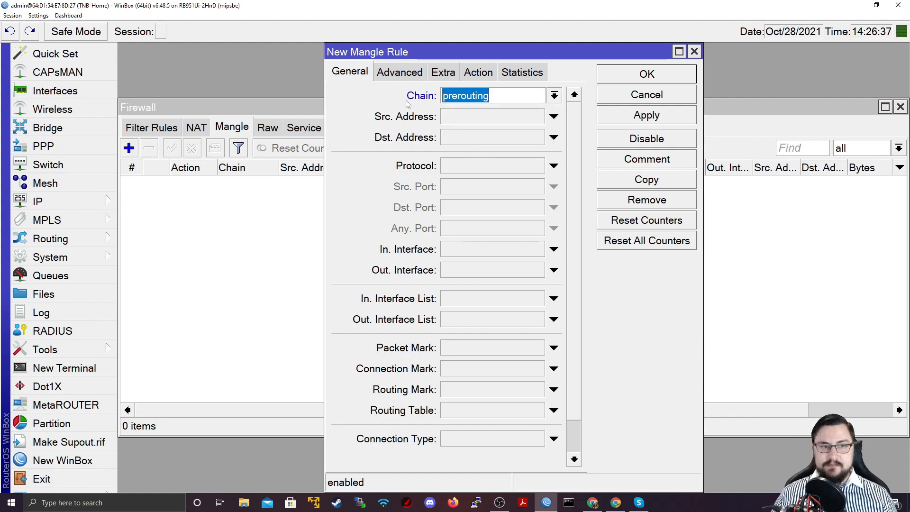
mouse_move(512, 223)
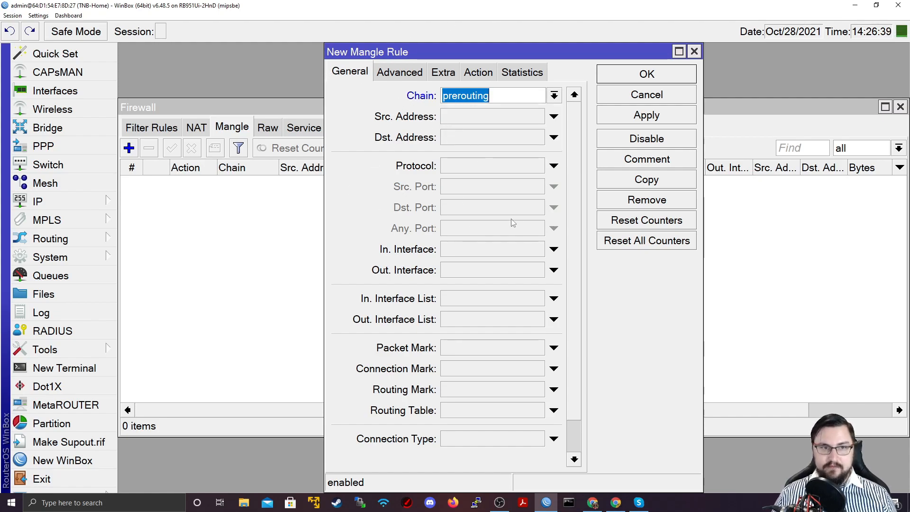
mouse_move(493, 228)
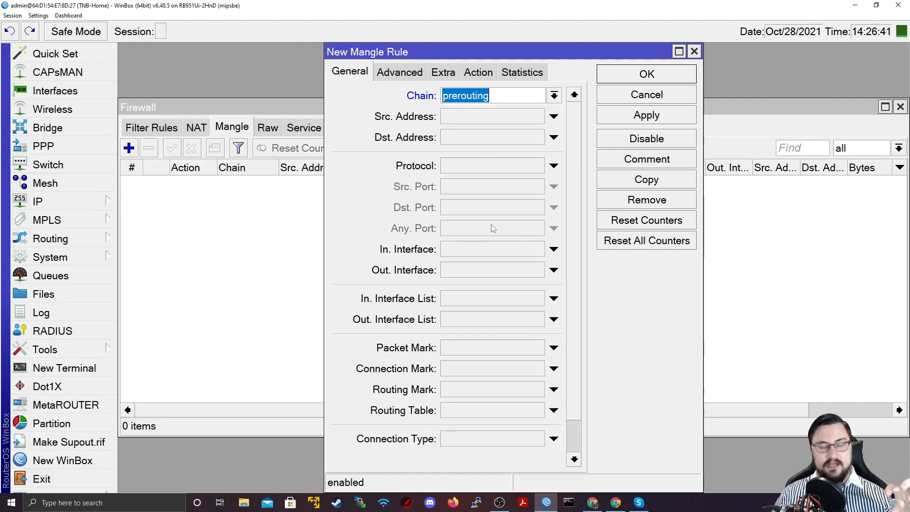
mouse_move(469, 207)
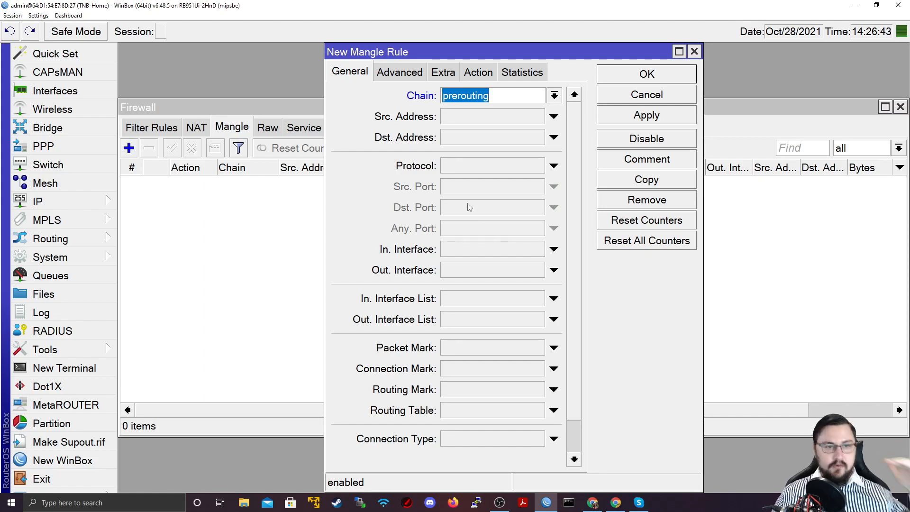
mouse_move(443, 146)
type("8.8.8.8")
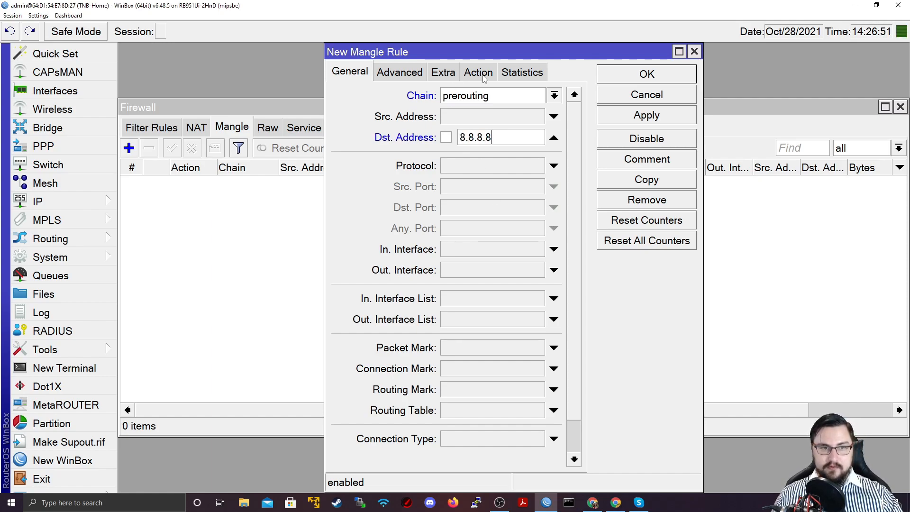
left_click(478, 72)
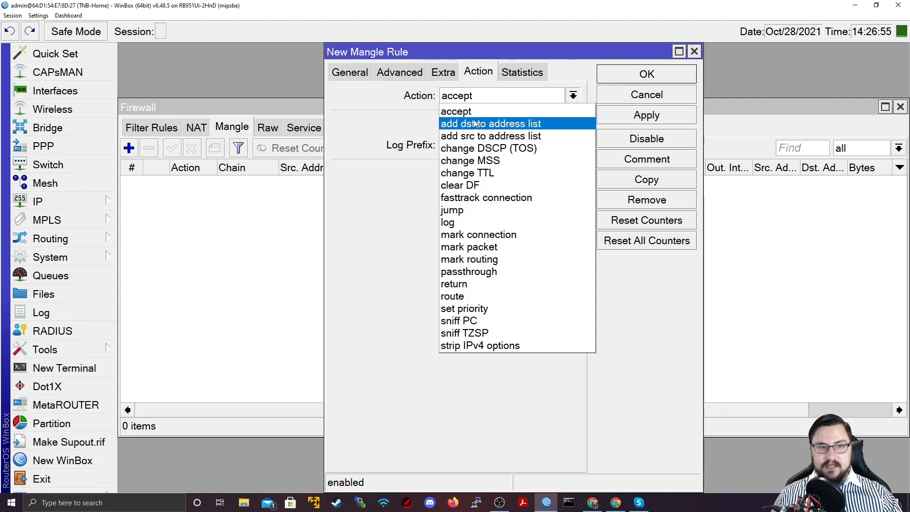
left_click(491, 123)
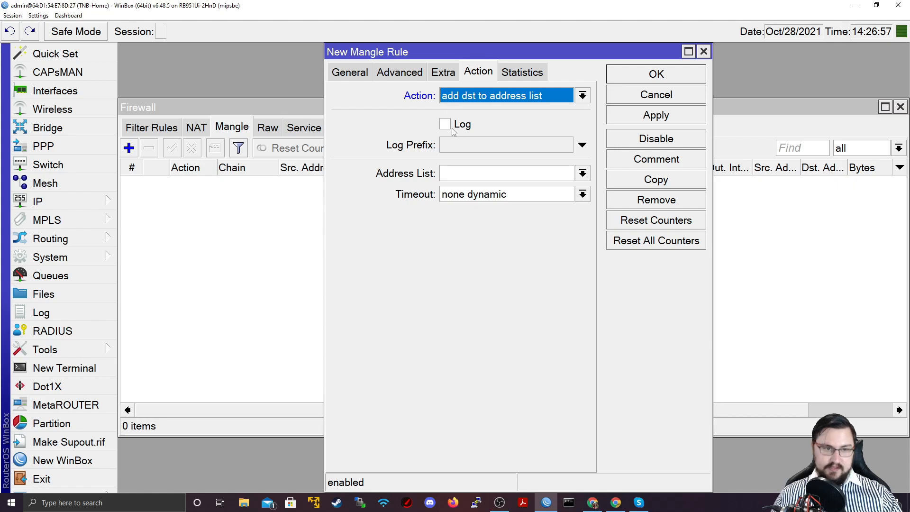
left_click(506, 173)
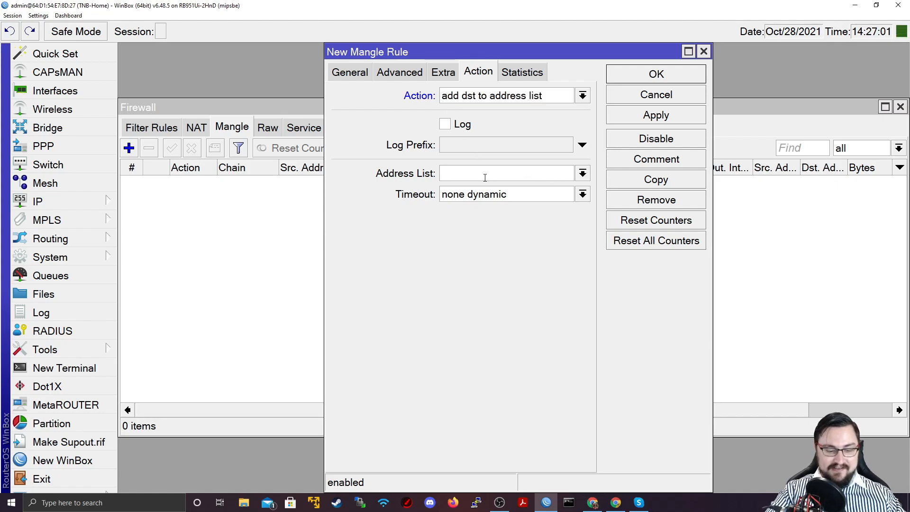
type("DNS Servers")
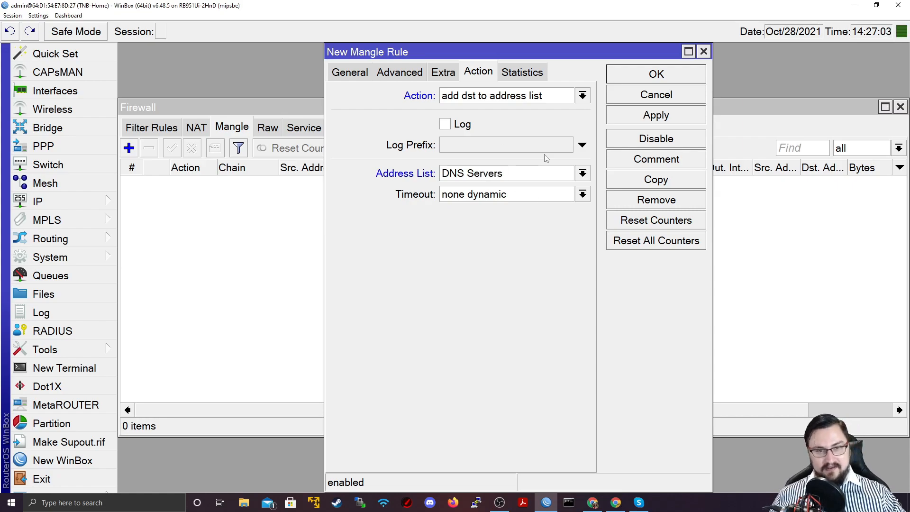
left_click(655, 114)
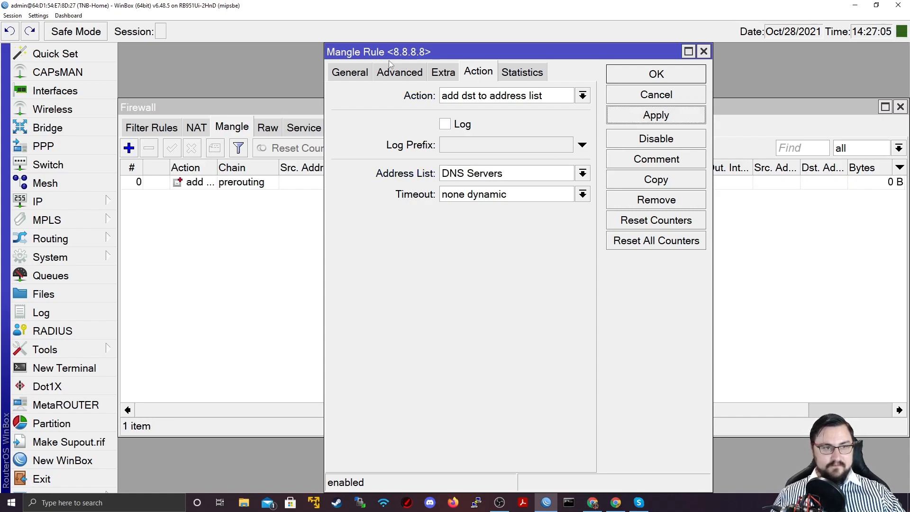
mouse_move(602, 71)
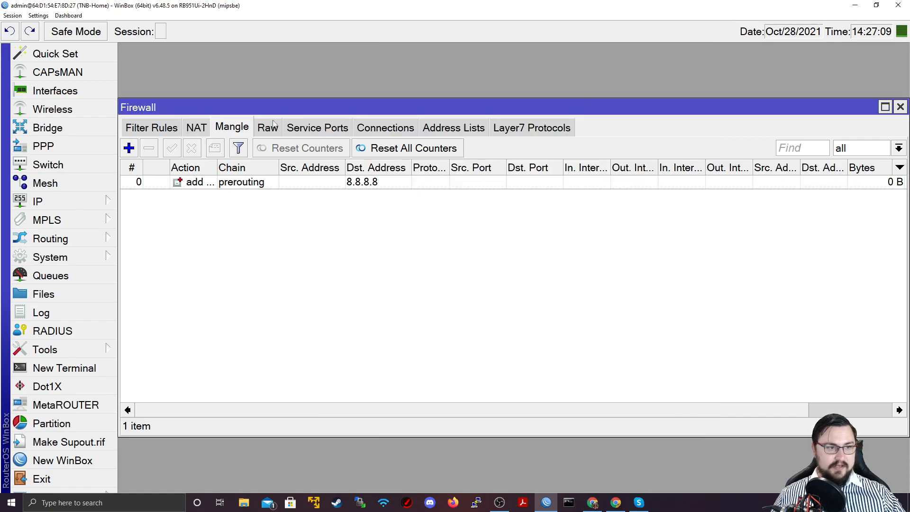
Ping 8.8.8.8 again, check the address lists, then view the Mangle rules.
left_click(453, 127)
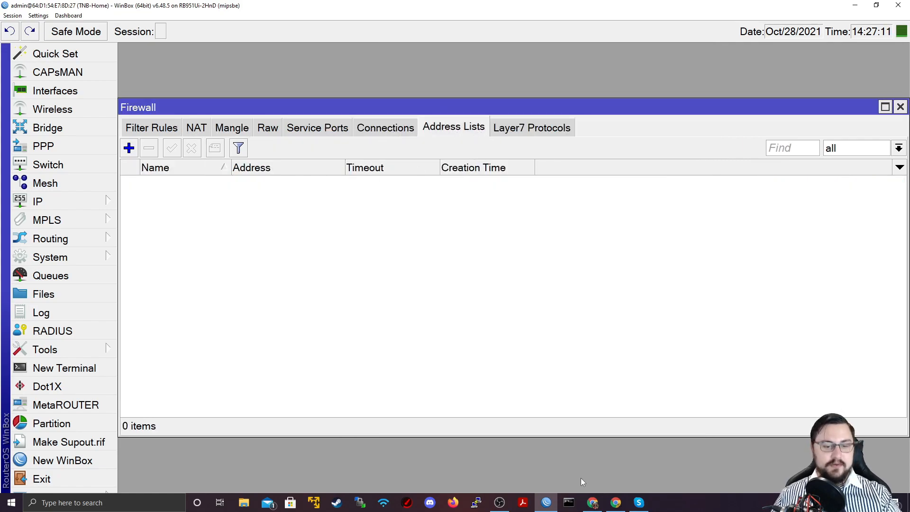
left_click(568, 501)
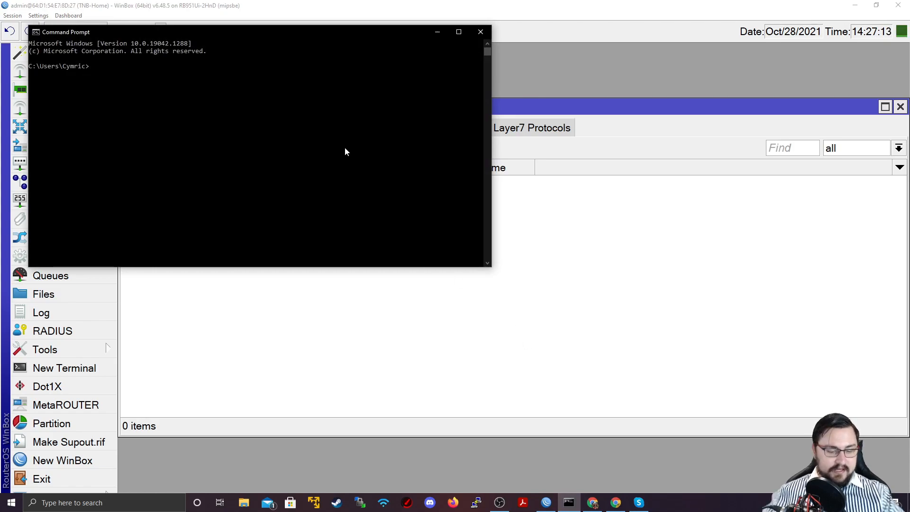
type("ping 8.")
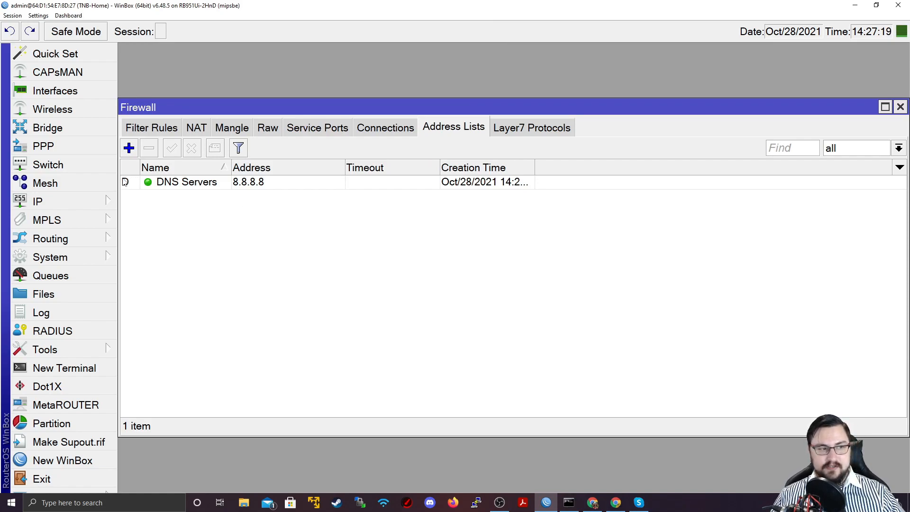
mouse_move(266, 175)
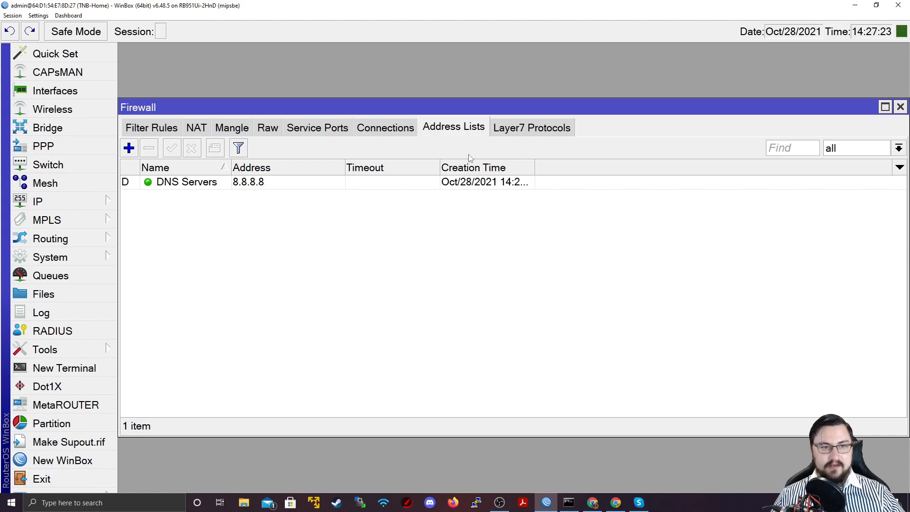
left_click(231, 127)
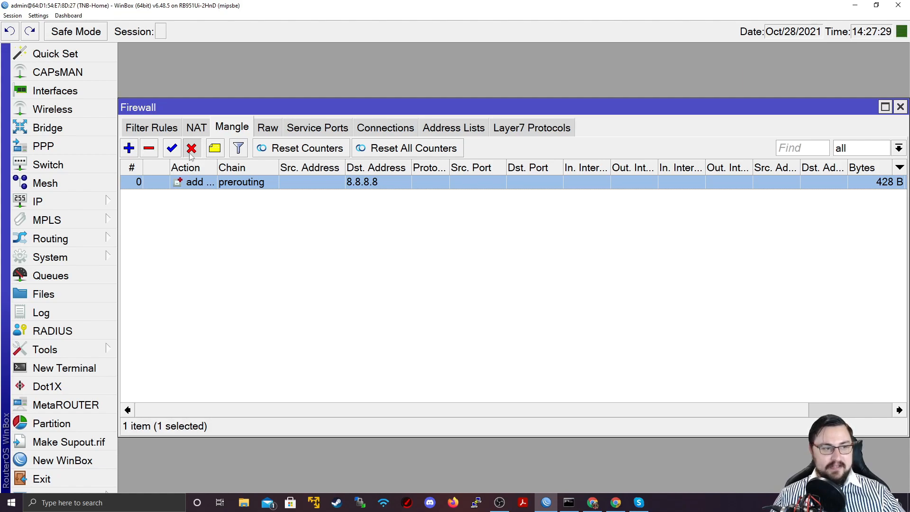
Edit the mangle rule to match ICMP and add destinations to 'Things that I am pinging'.
double_click(232, 182)
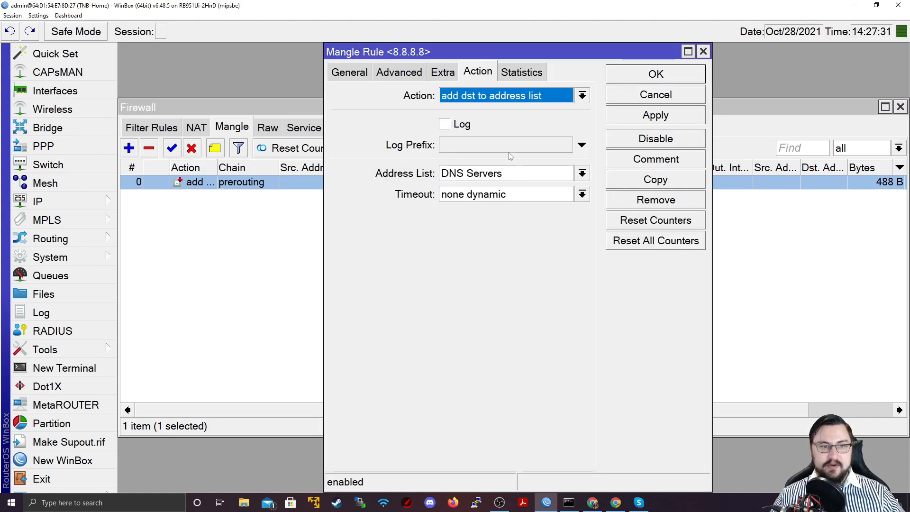
left_click(349, 72)
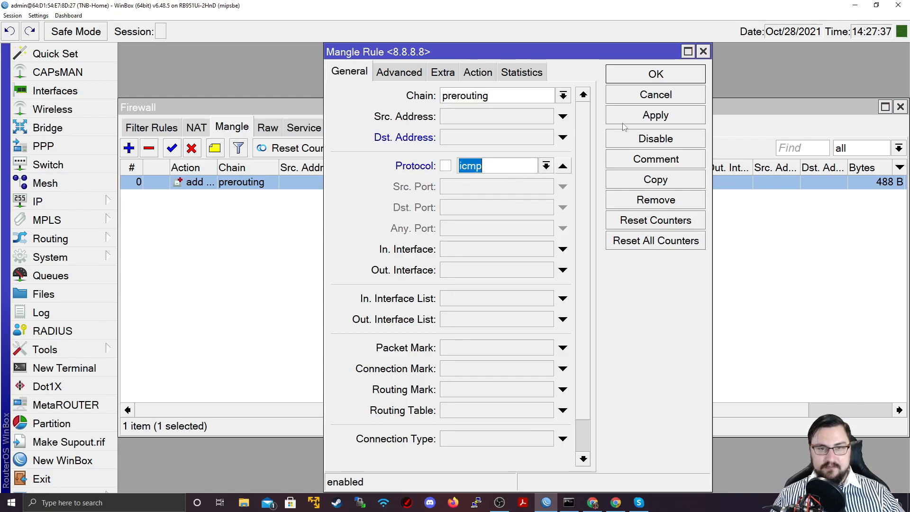
left_click(477, 72)
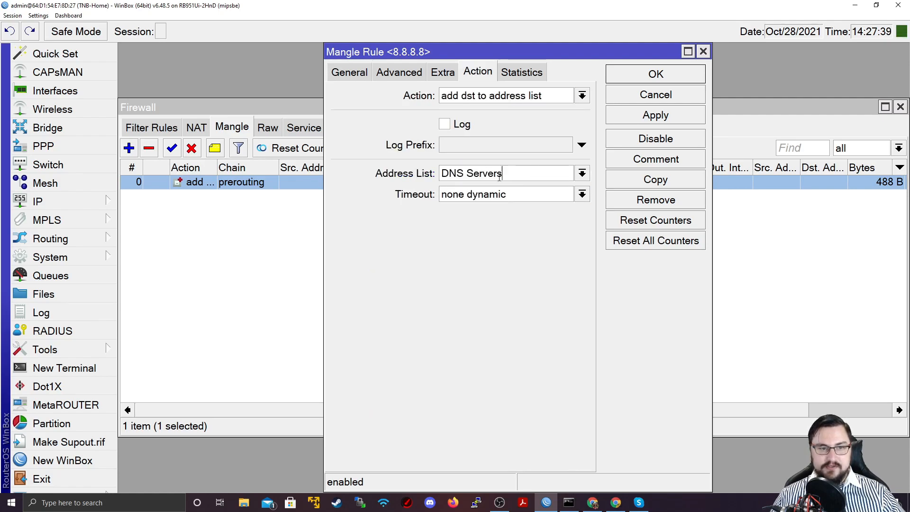
type("Things that")
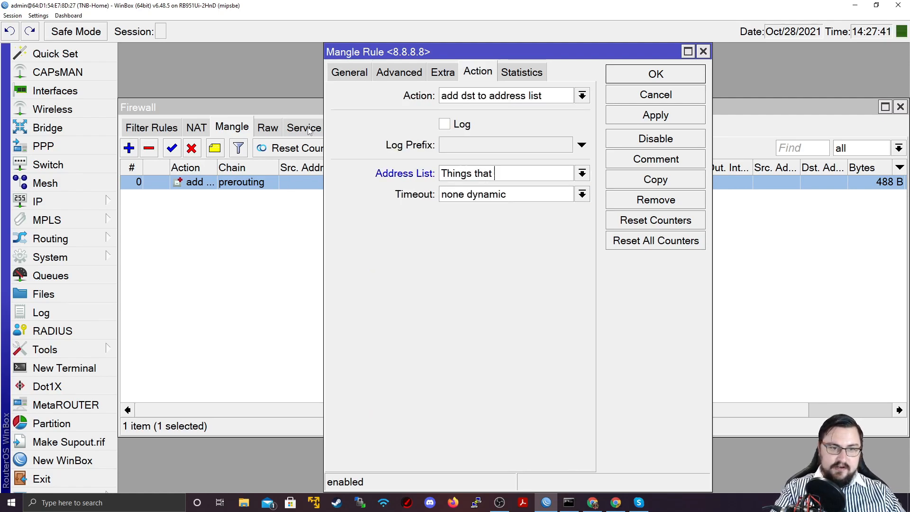
type("I am pinging")
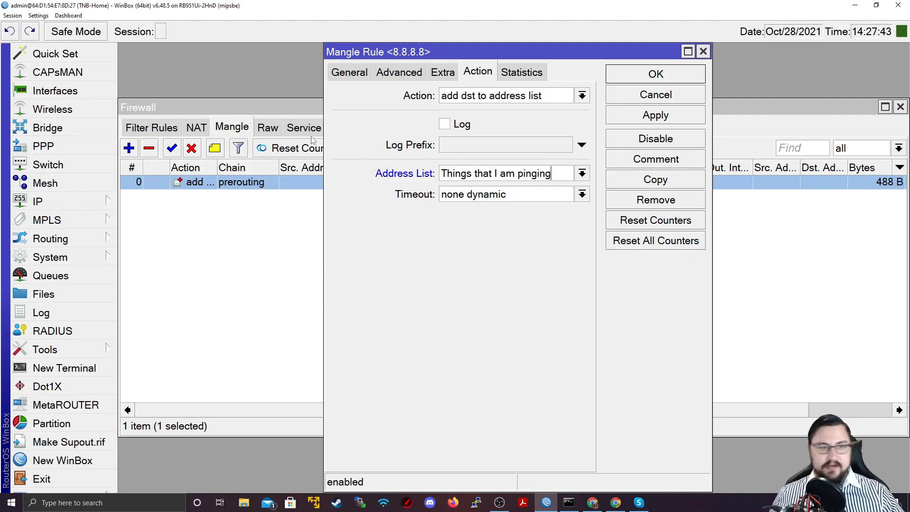
left_click(349, 72)
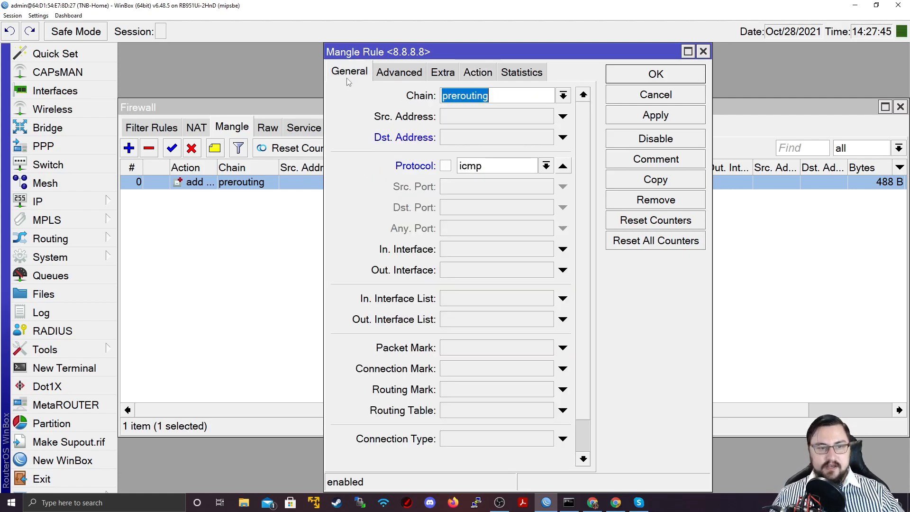
mouse_move(483, 149)
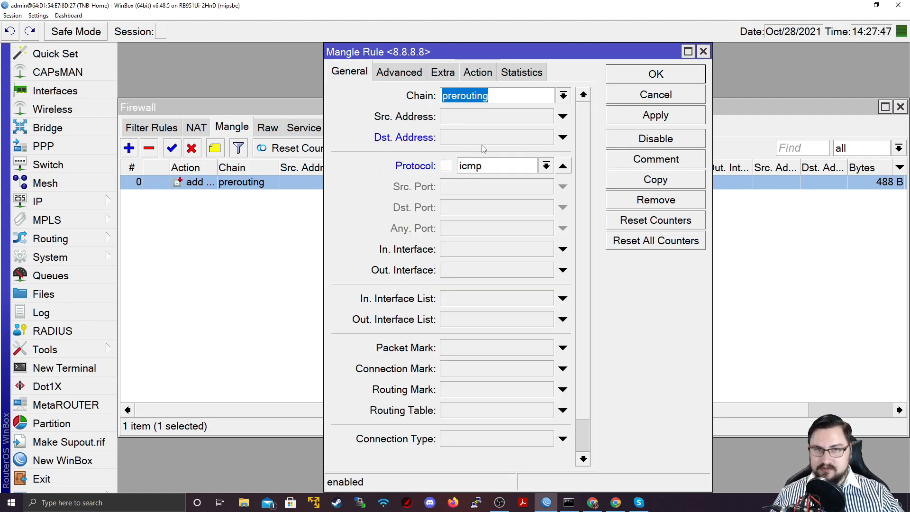
left_click(477, 73)
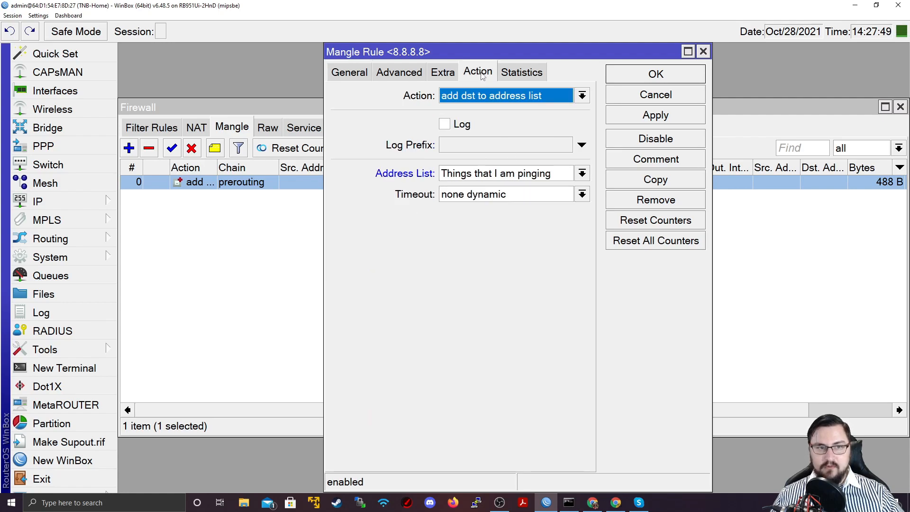
left_click(655, 74)
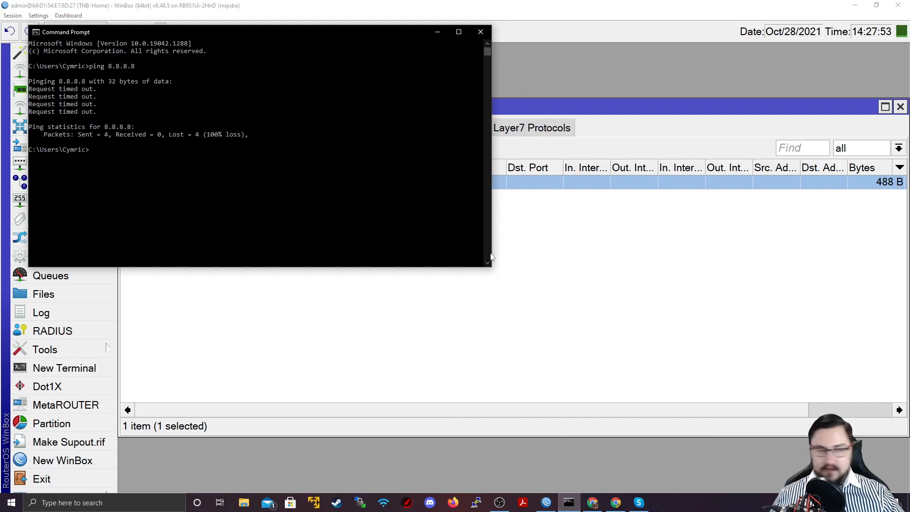
type("ping")
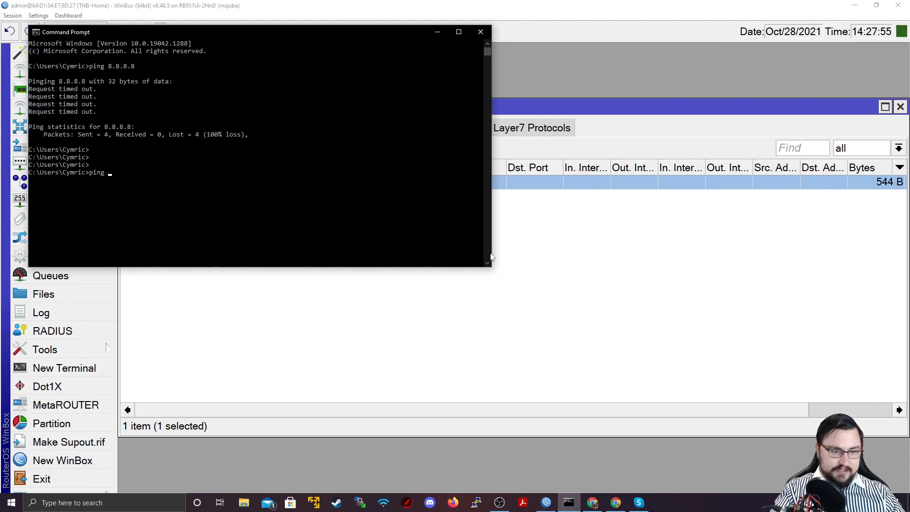
type("1.1.1.1")
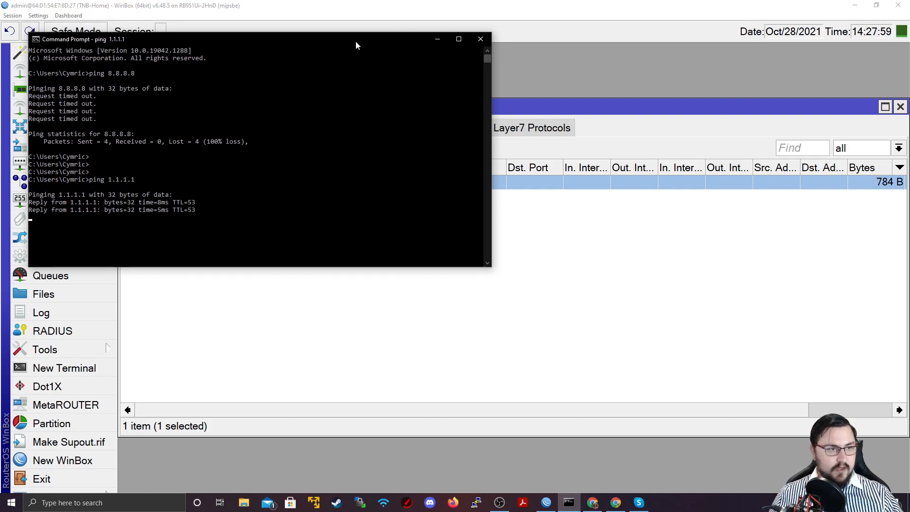
left_click(480, 39)
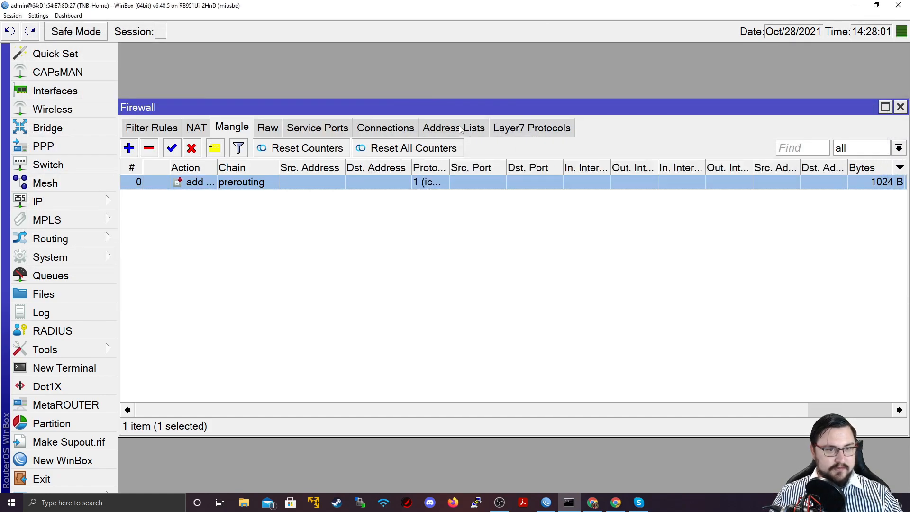
left_click(453, 127)
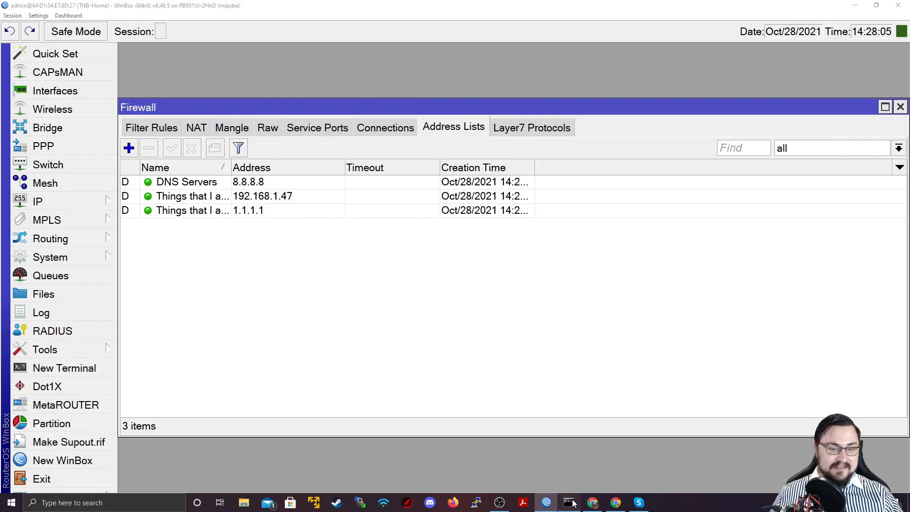
left_click(568, 502)
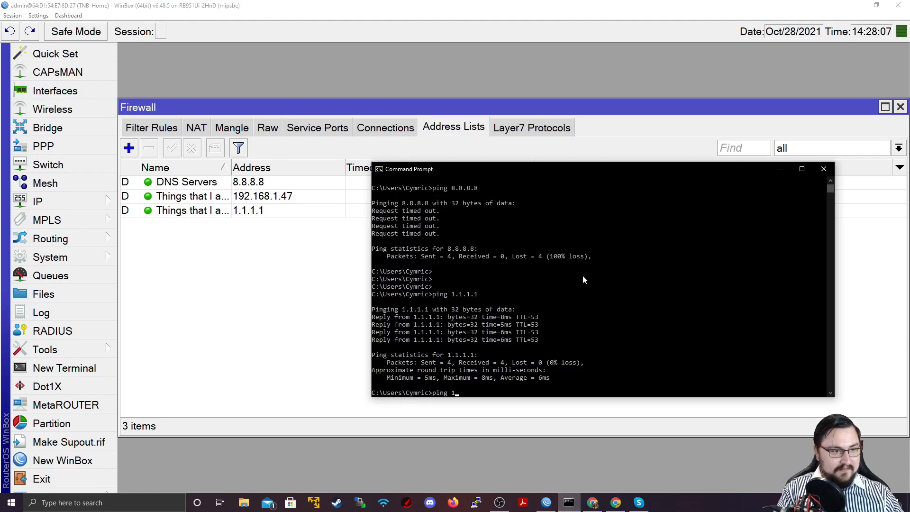
key("Return")
type("ping")
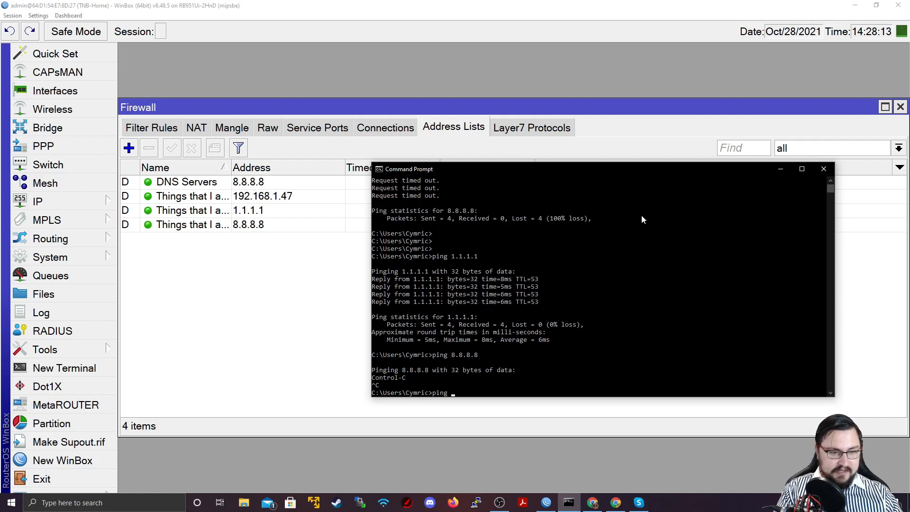
type("www.google.com")
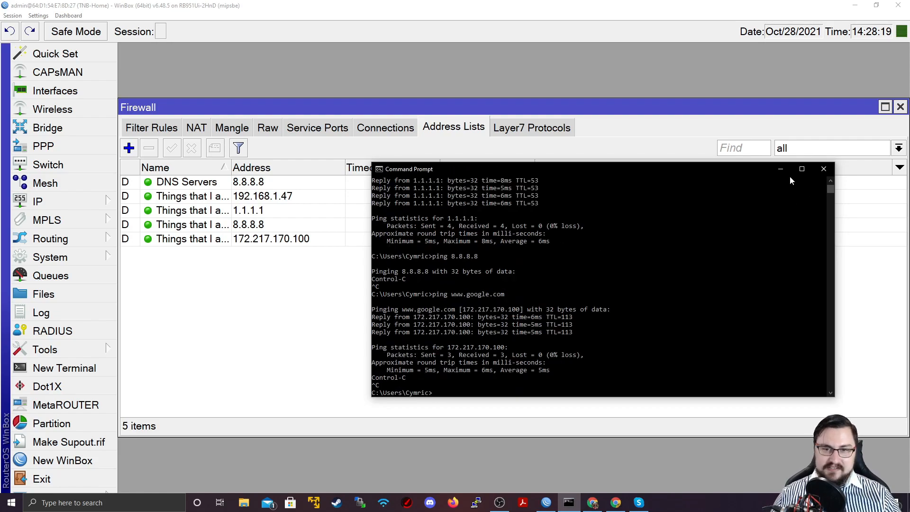
left_click(822, 168)
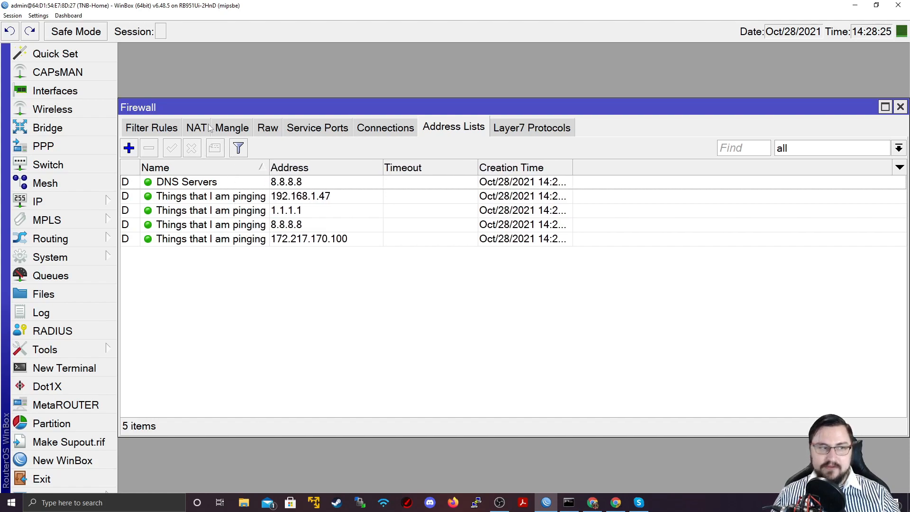
Disable the forward drop filter rule and reopen the mangle rule's General settings.
left_click(151, 128)
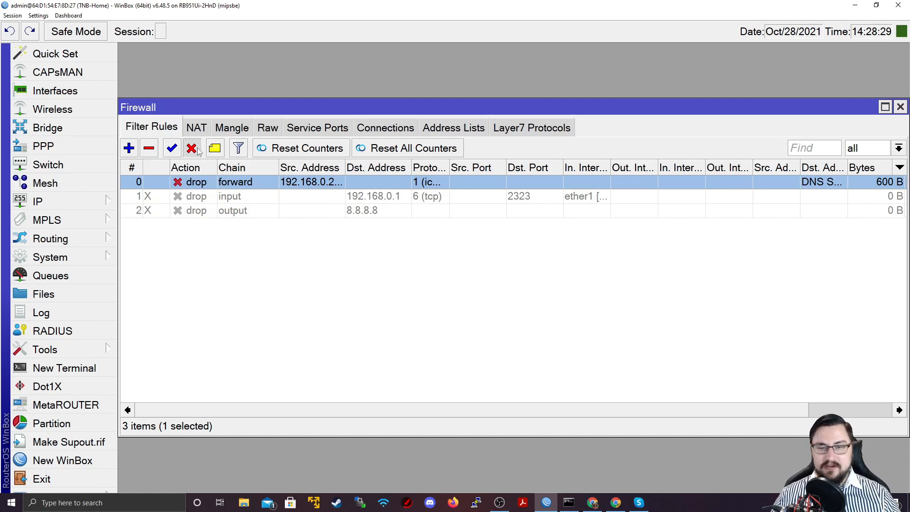
left_click(192, 147)
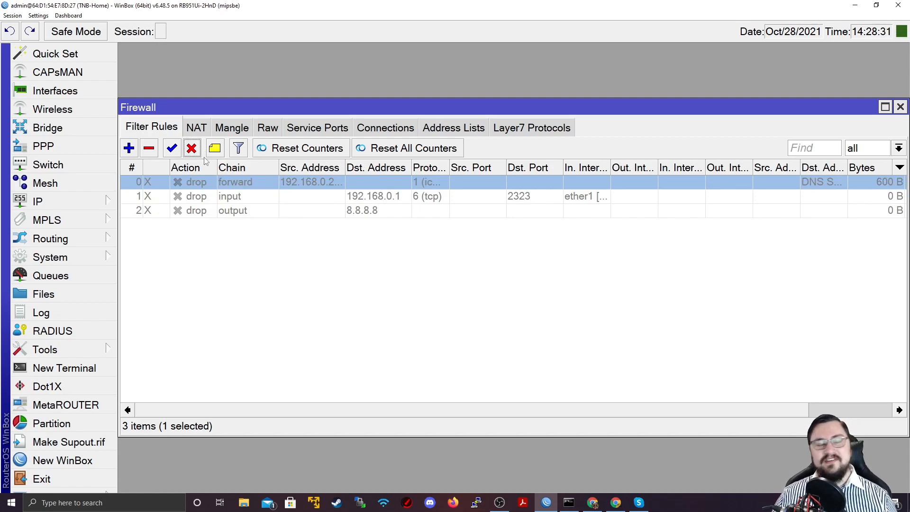
mouse_move(342, 140)
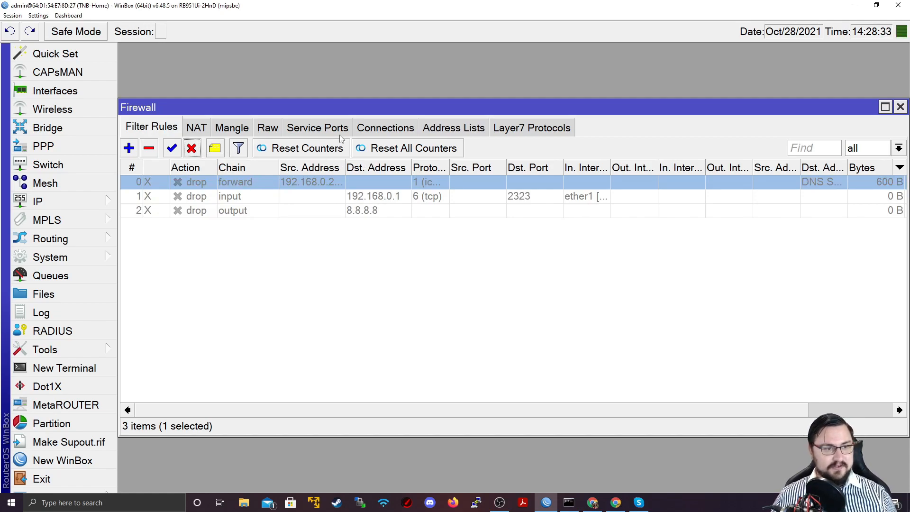
left_click(231, 127)
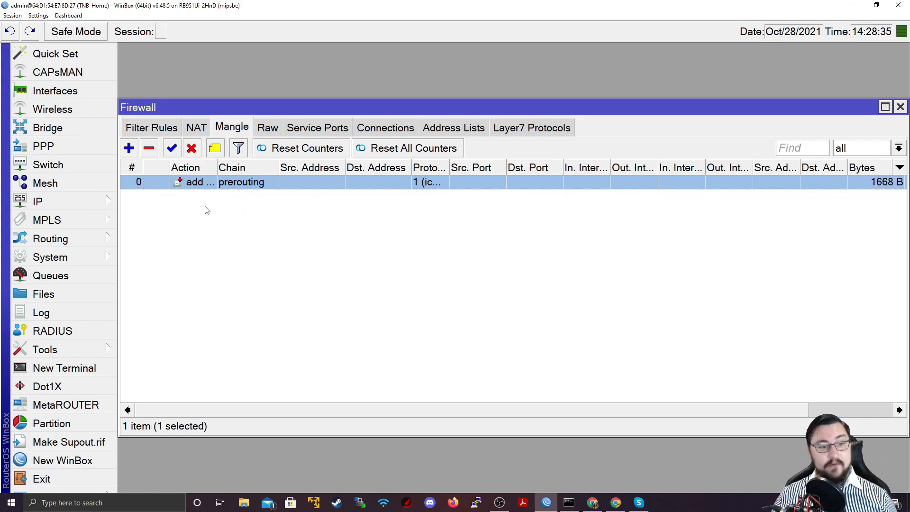
double_click(194, 181)
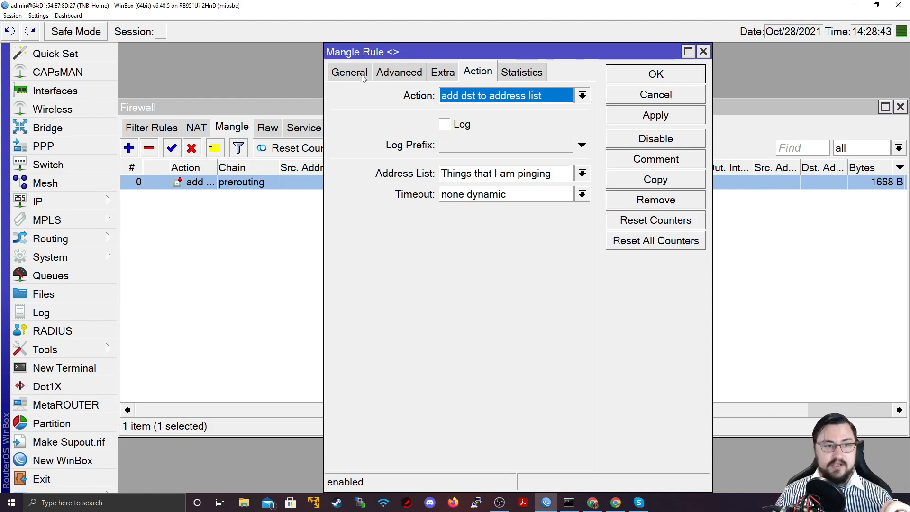
left_click(349, 72)
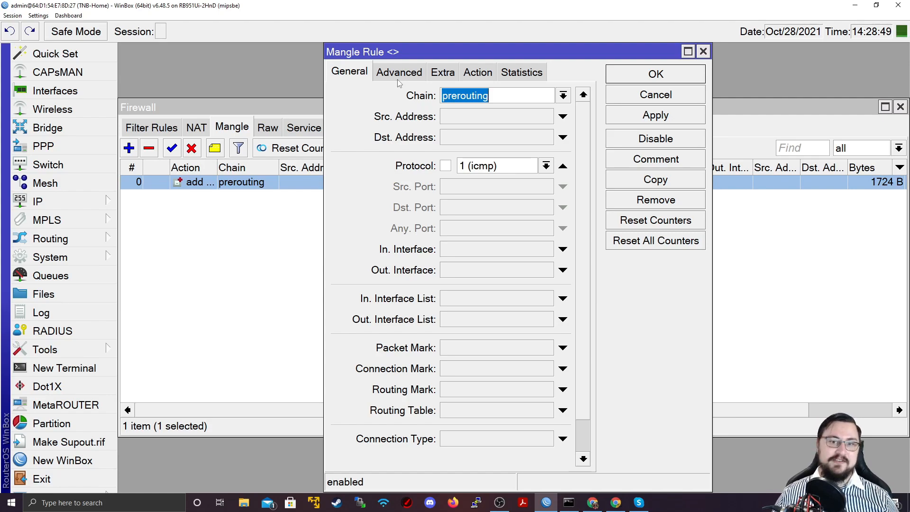
mouse_move(615, 88)
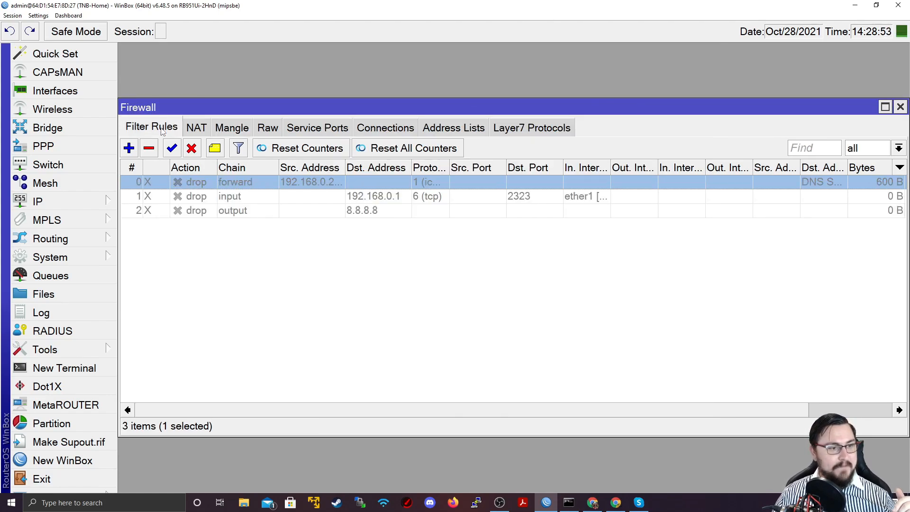
mouse_move(273, 282)
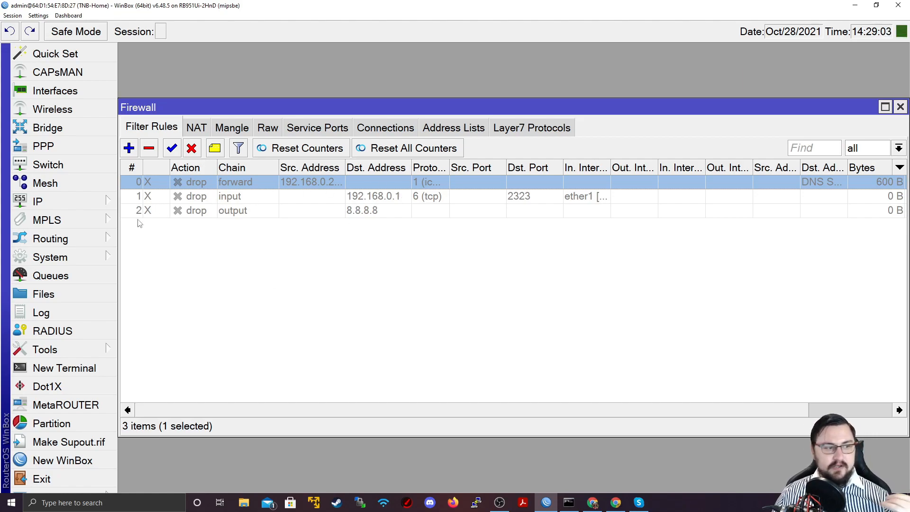
Open System > Resources, showing 2% CPU load and 105 MiB free memory.
left_click(37, 201)
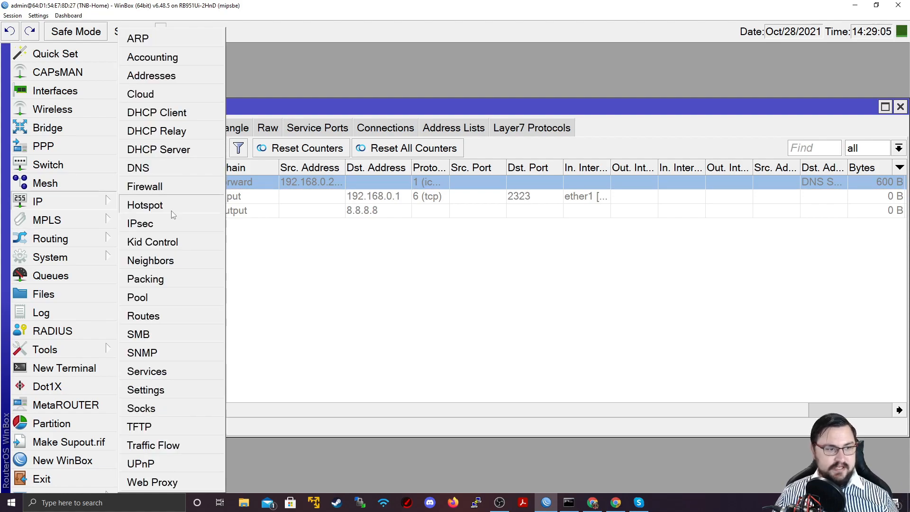
left_click(50, 257)
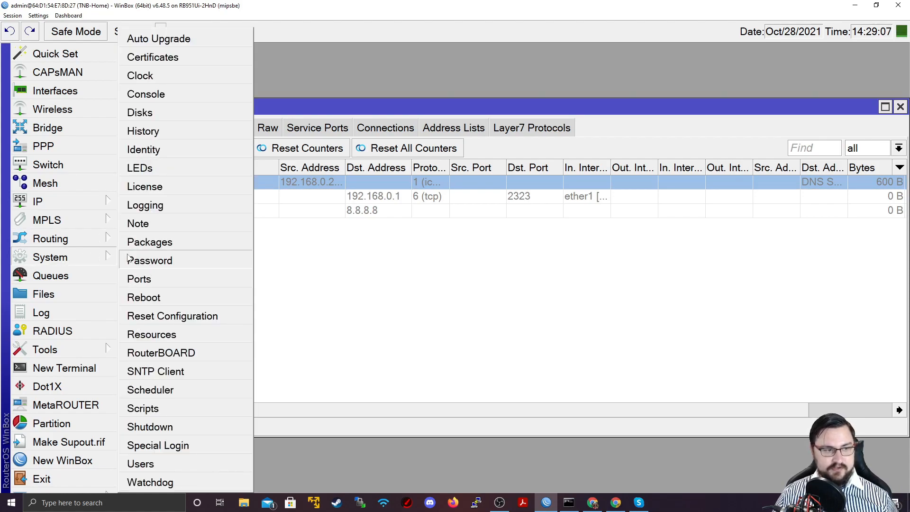
left_click(151, 334)
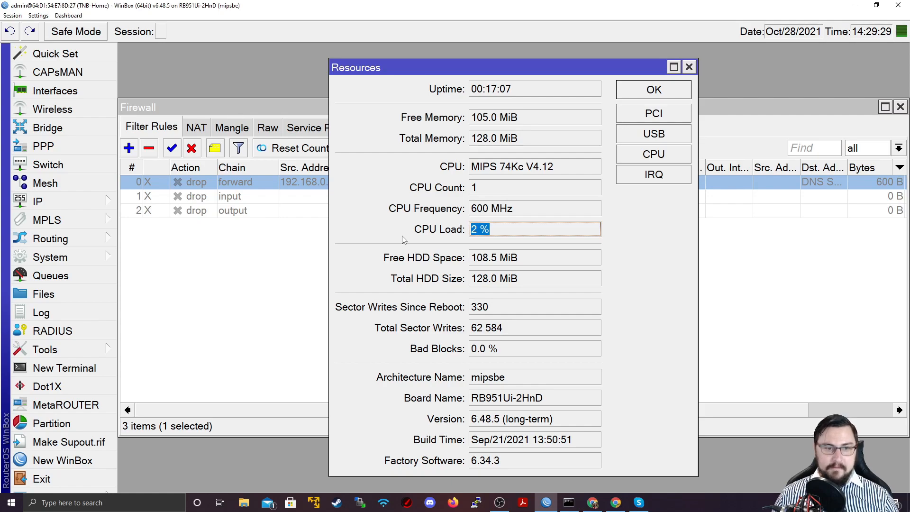
mouse_move(443, 265)
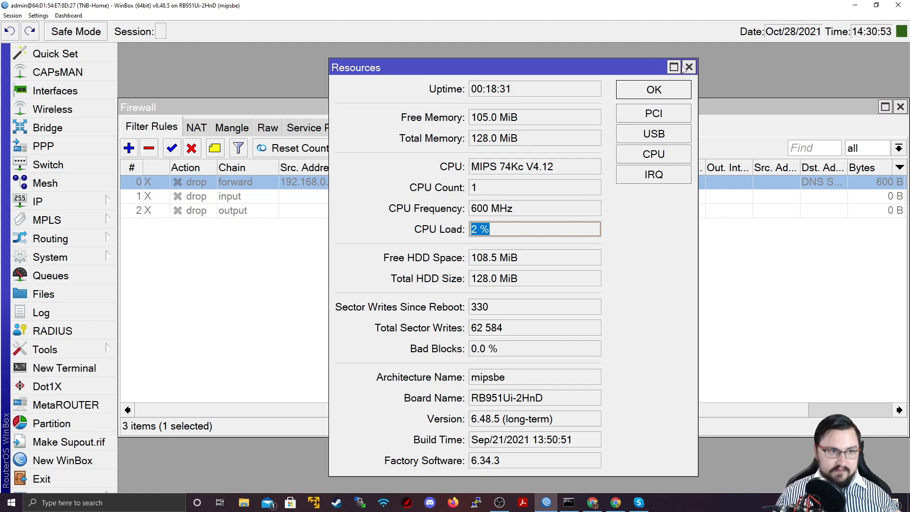
Start a new forward-chain filter rule, entering 8.8.8.8 as the destination address.
left_click(690, 67)
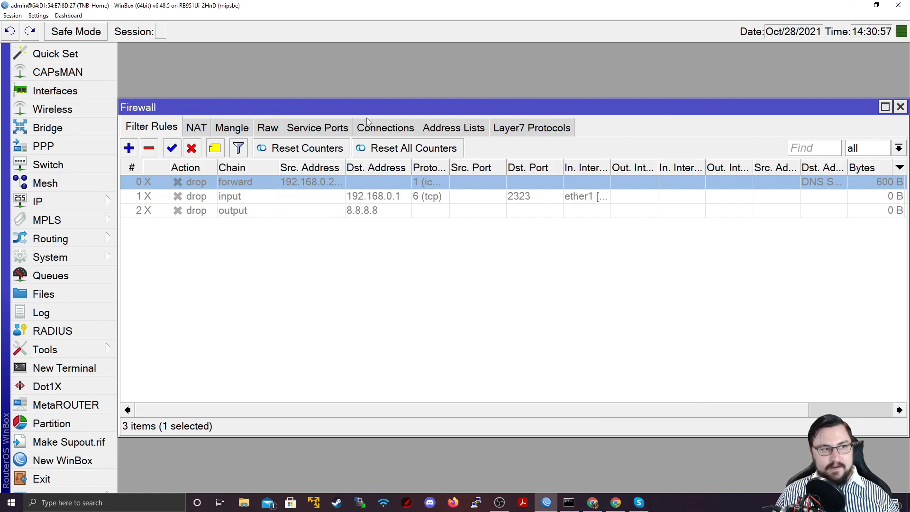
left_click(196, 128)
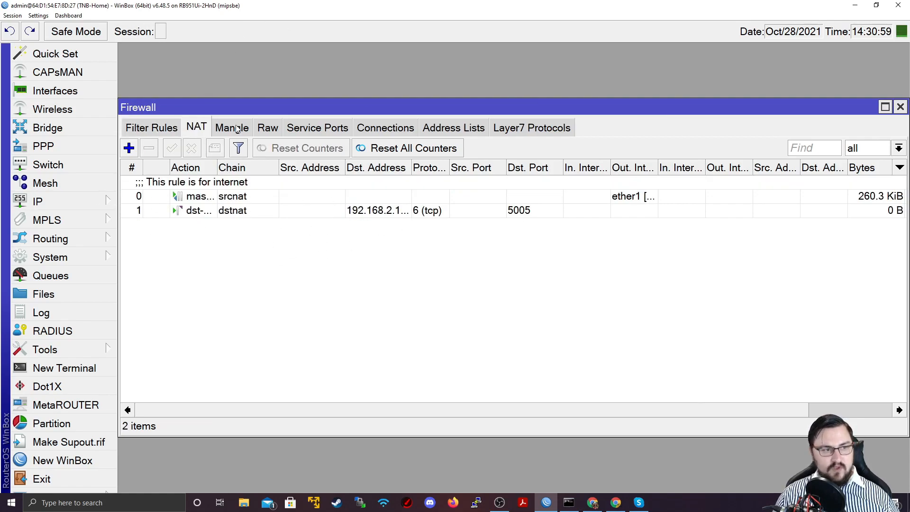
left_click(151, 128)
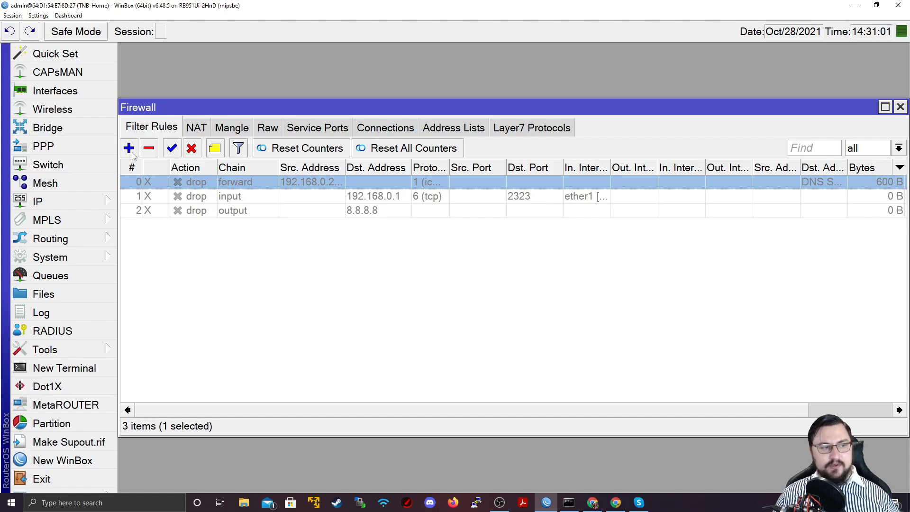
left_click(129, 148)
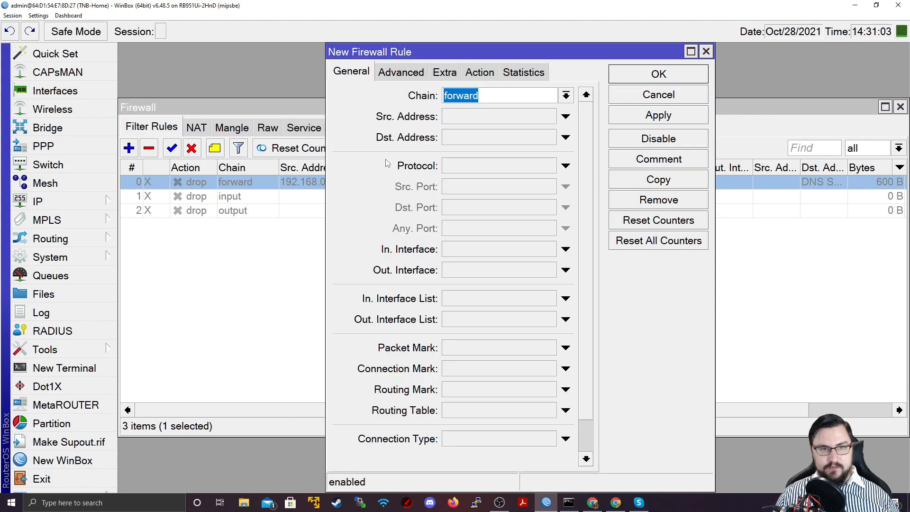
left_click(565, 95)
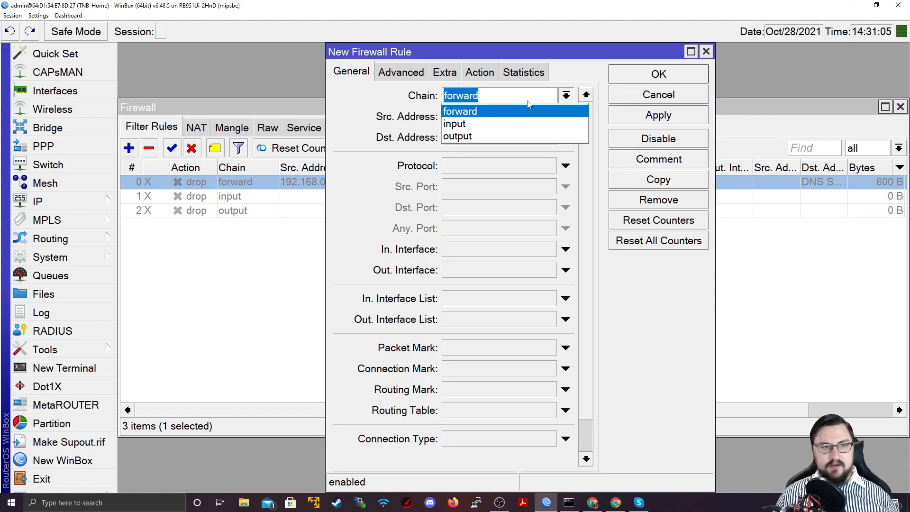
left_click(460, 111)
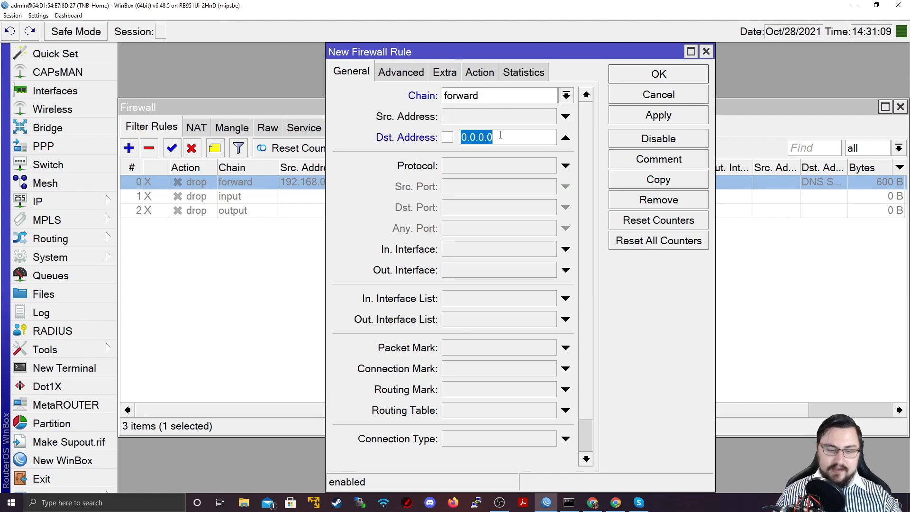
type(".8.8")
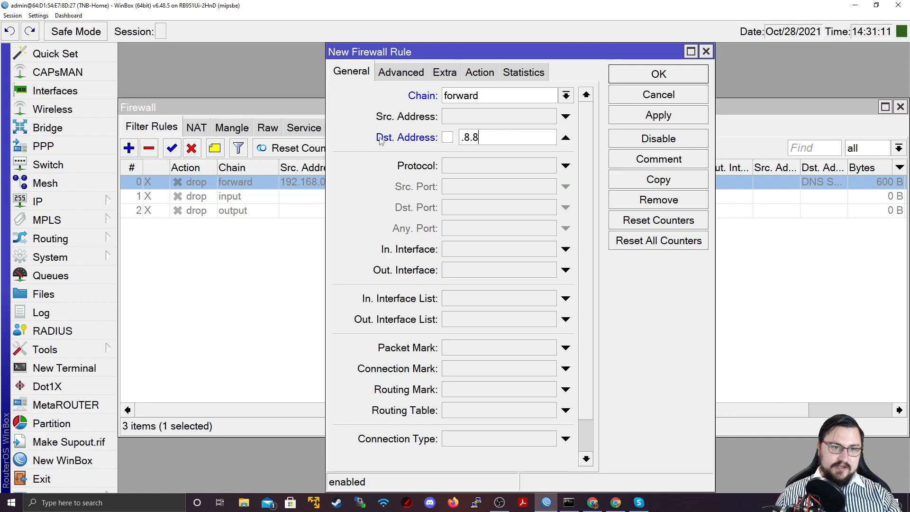
type("8.8.8.8")
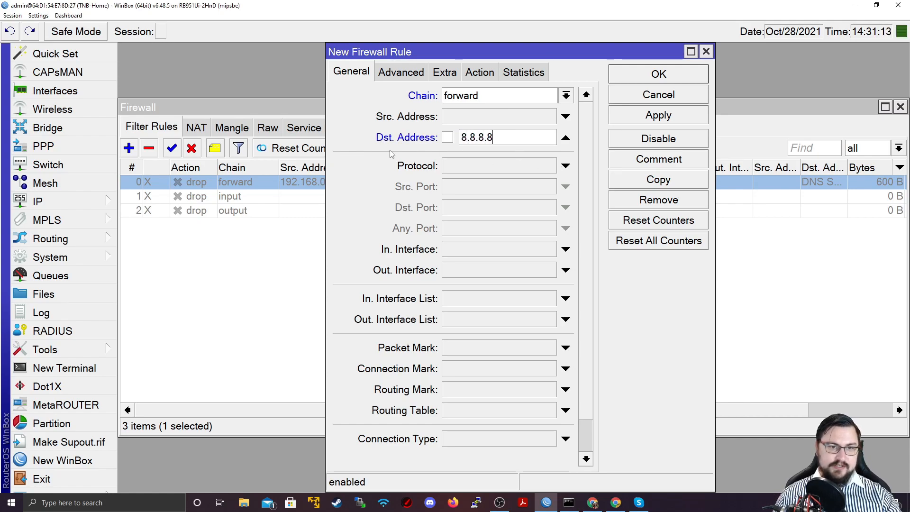
Match established and related connections, set the action to fasttrack connection, and save.
left_click(479, 71)
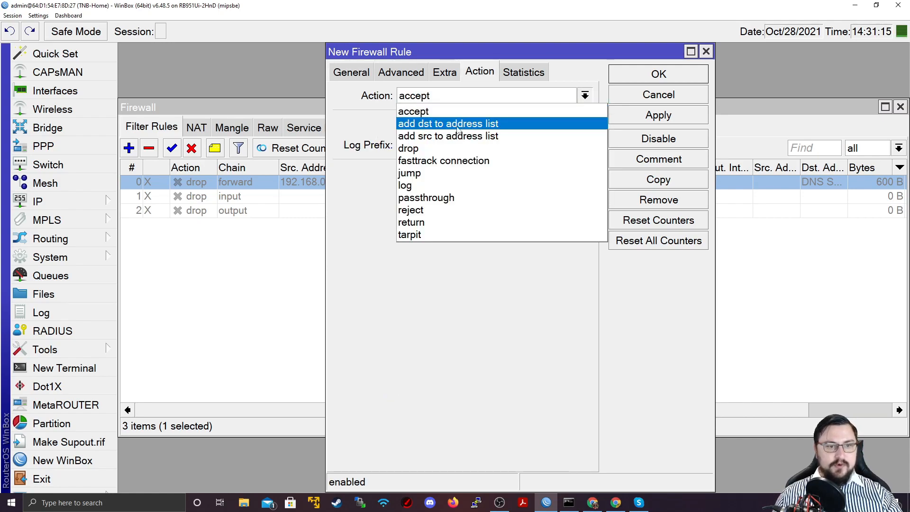
left_click(351, 72)
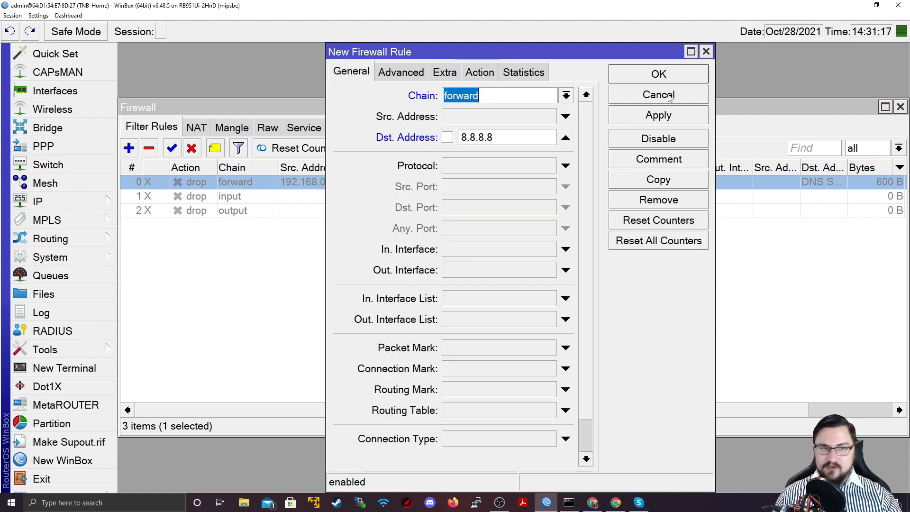
mouse_move(576, 131)
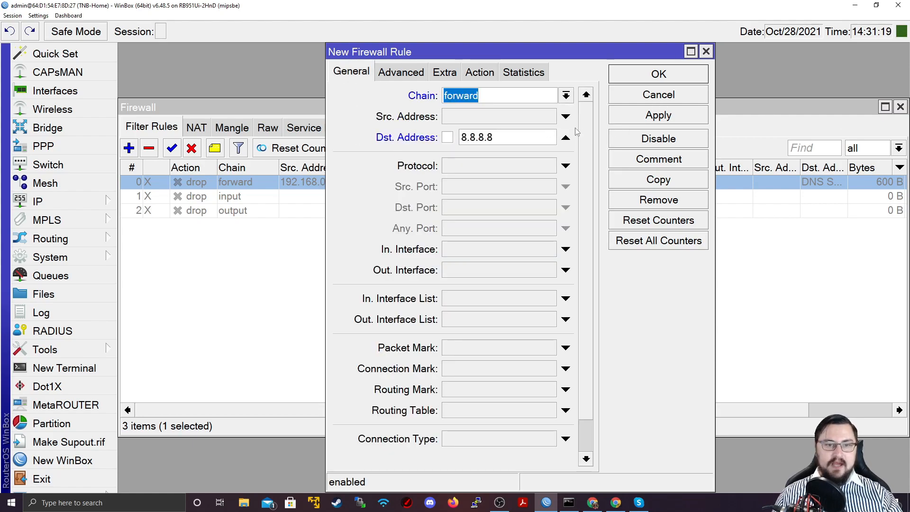
scroll("down", 3)
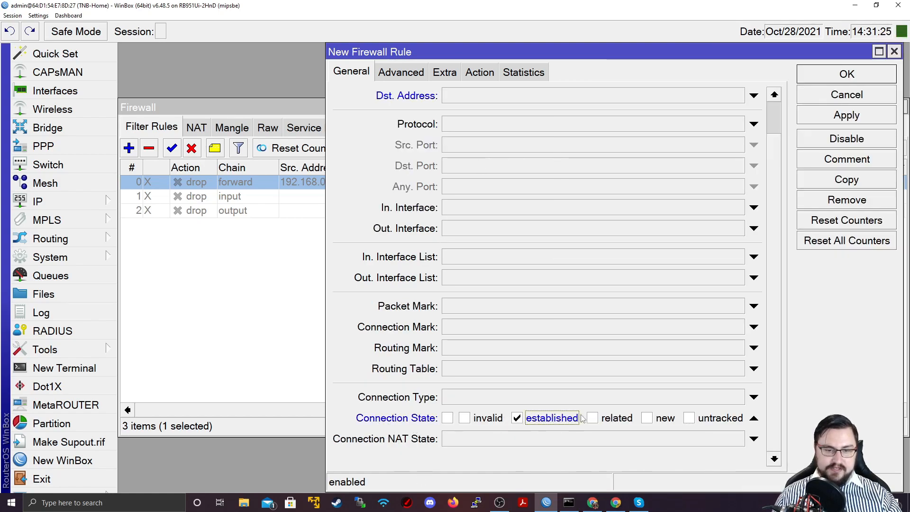
left_click(591, 418)
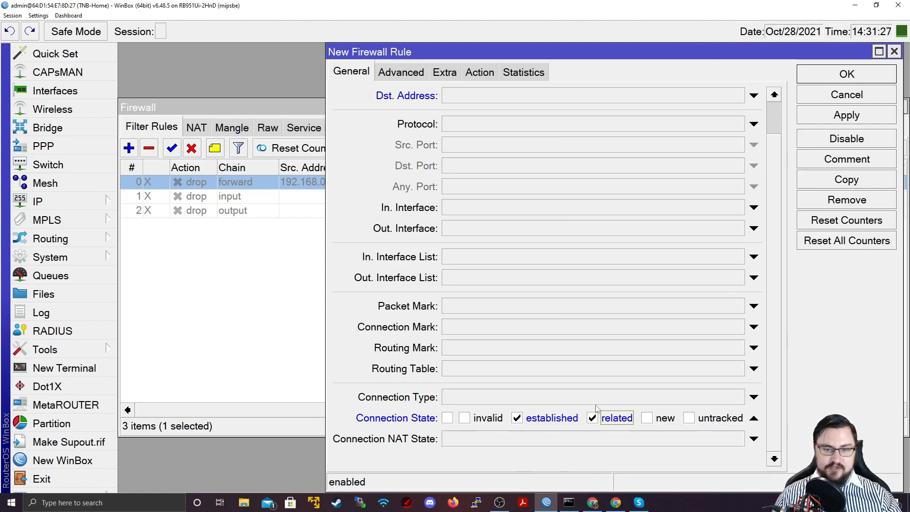
scroll("up", 3)
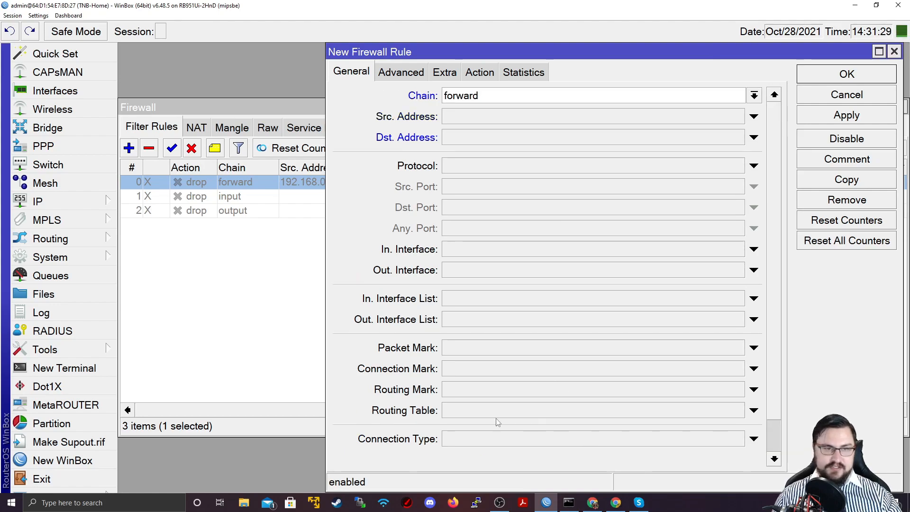
left_click(479, 72)
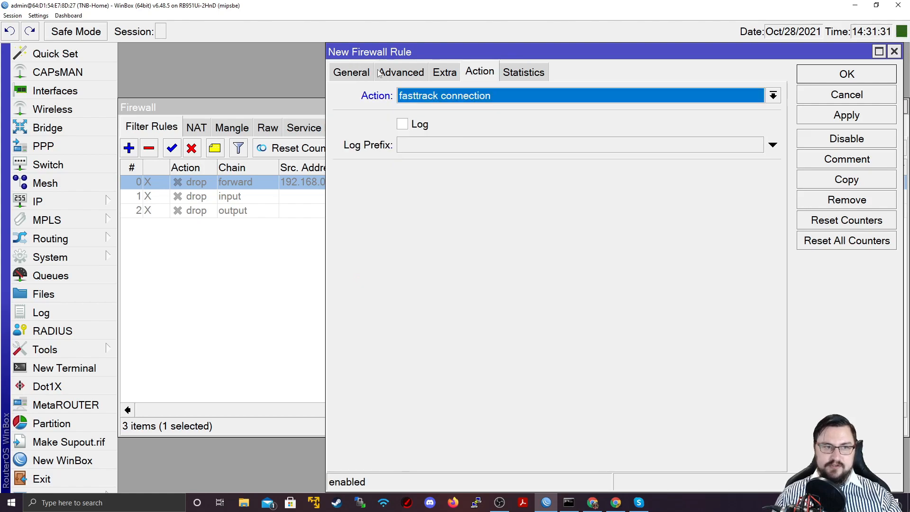
left_click(351, 72)
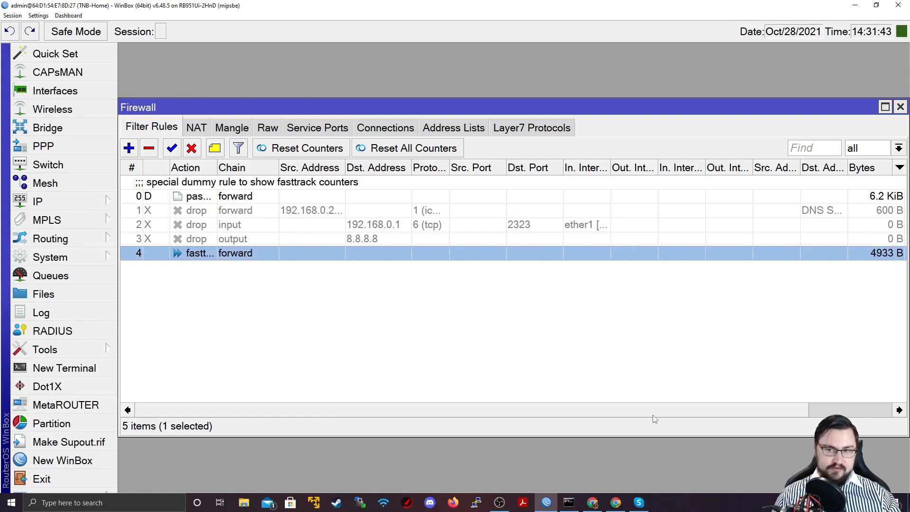
scroll("right", 3)
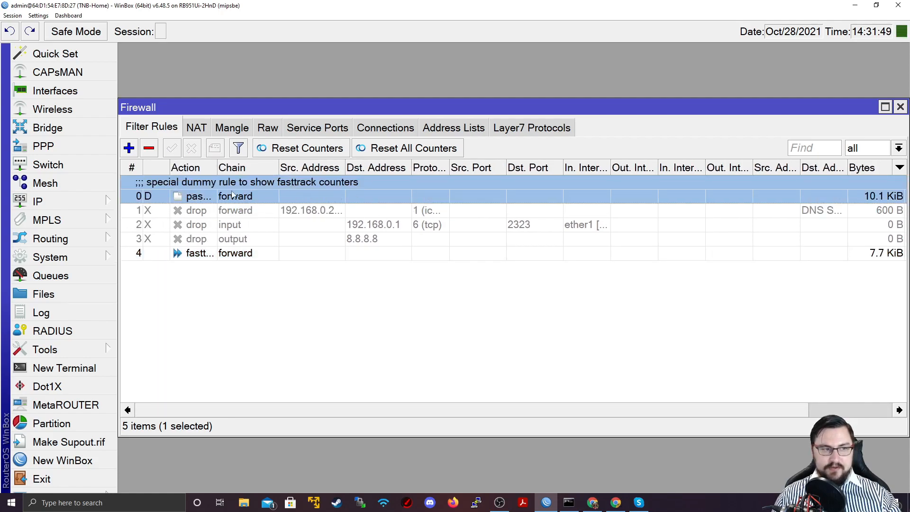
scroll("right", 3)
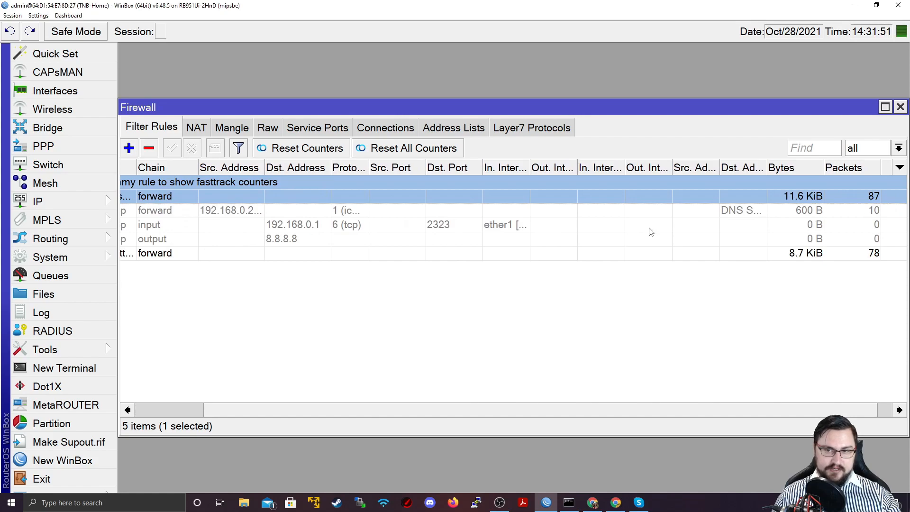
left_click(196, 128)
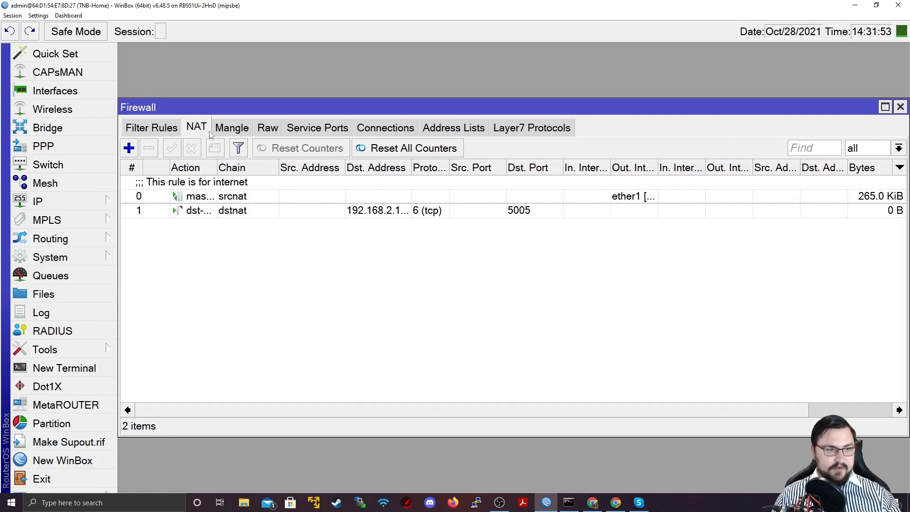
left_click(232, 127)
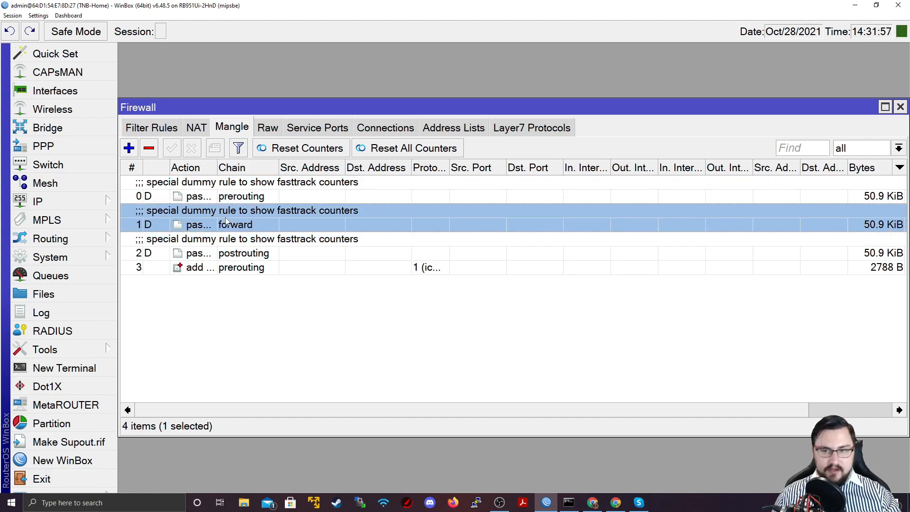
left_click(267, 128)
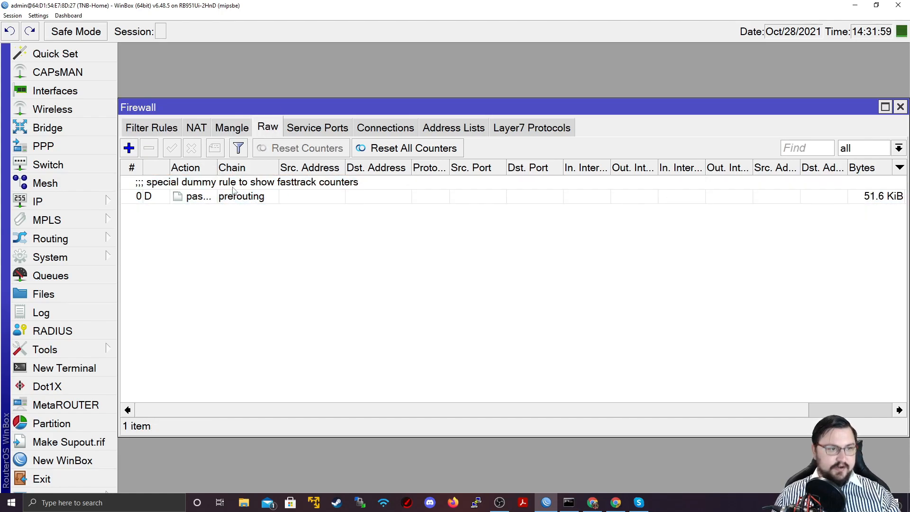
left_click(385, 128)
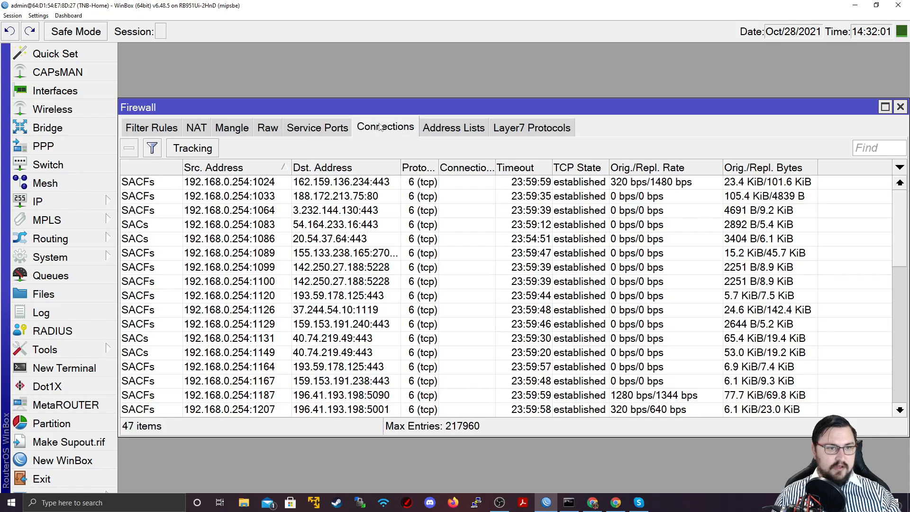
left_click(151, 127)
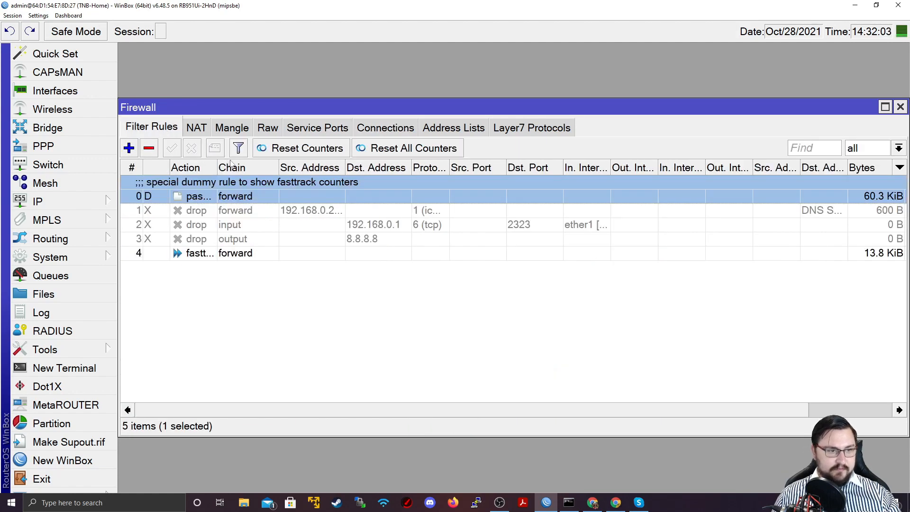
left_click(567, 502)
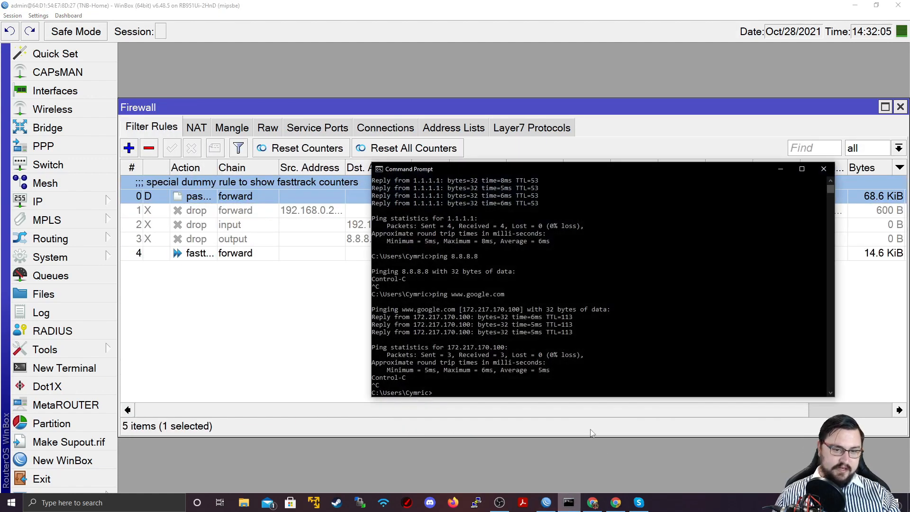
type("ping www.google.com")
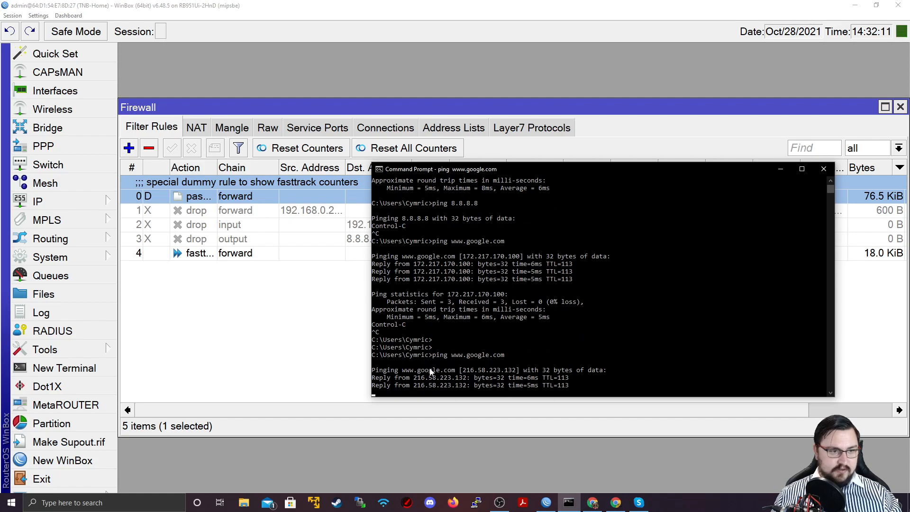
left_click(822, 169)
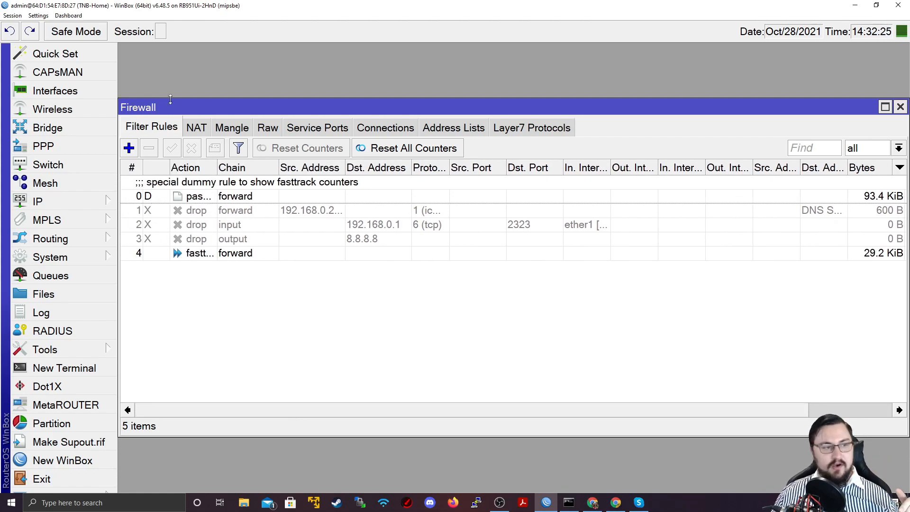
Open the Interface List from the Interfaces side menu.
left_click(55, 91)
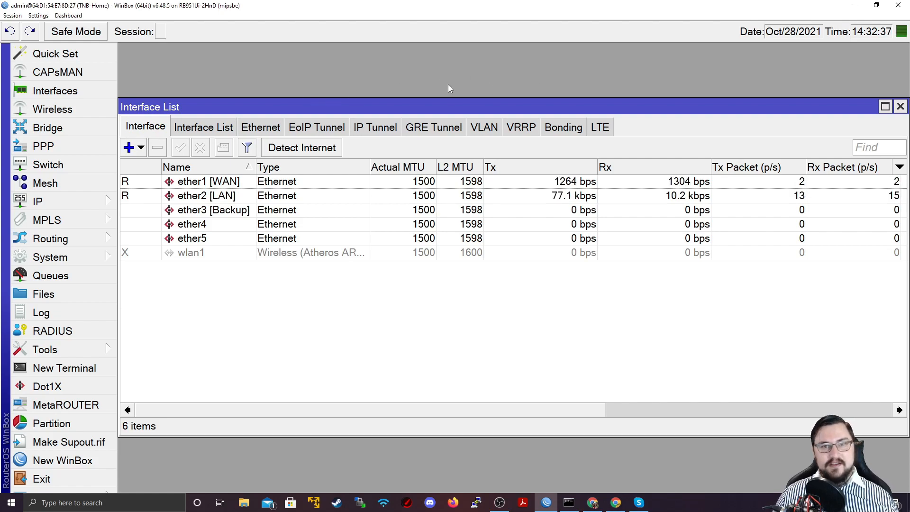
mouse_move(78, 261)
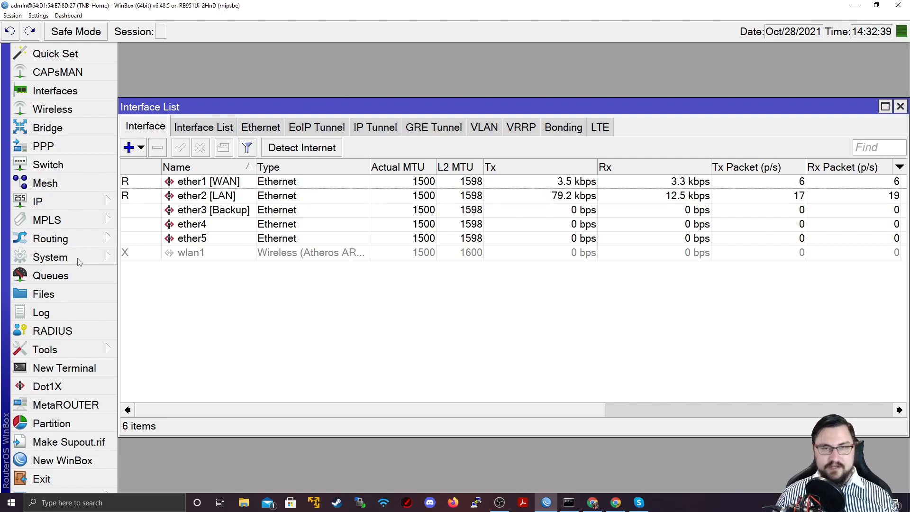